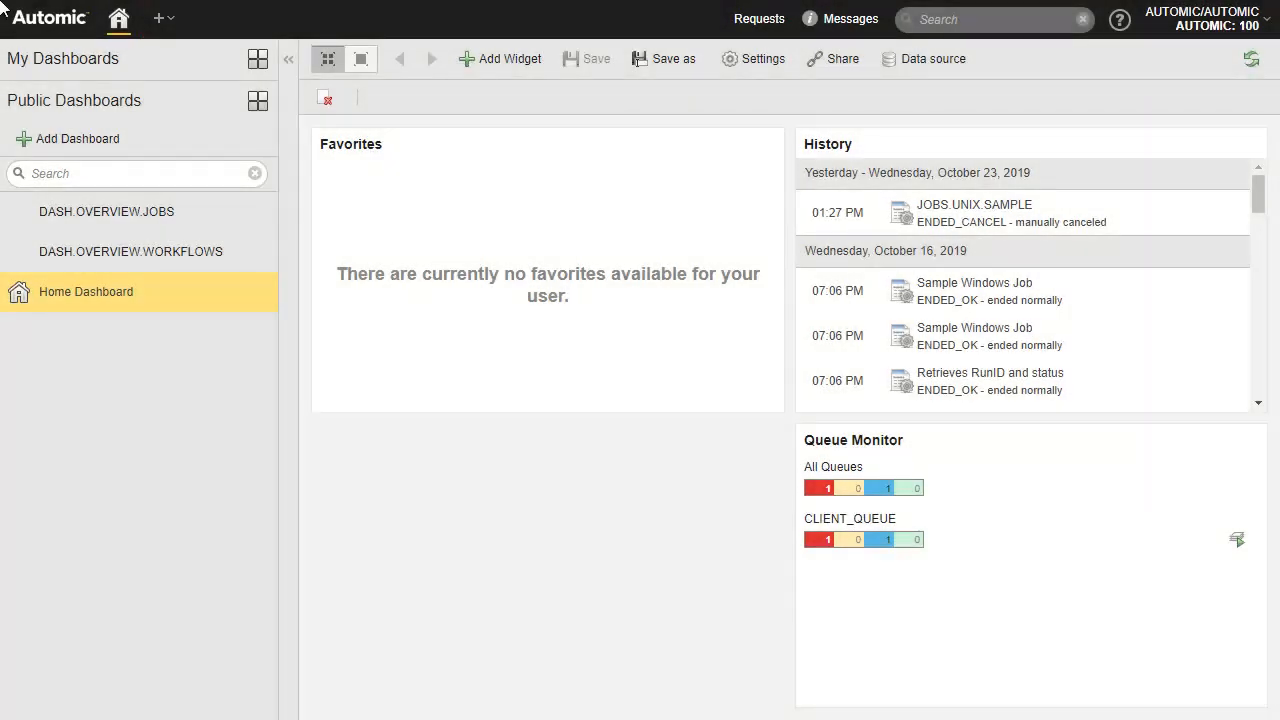
# - Switch to the Process Assembly perspective to browse client 0100's folders
pyautogui.click(158, 18)
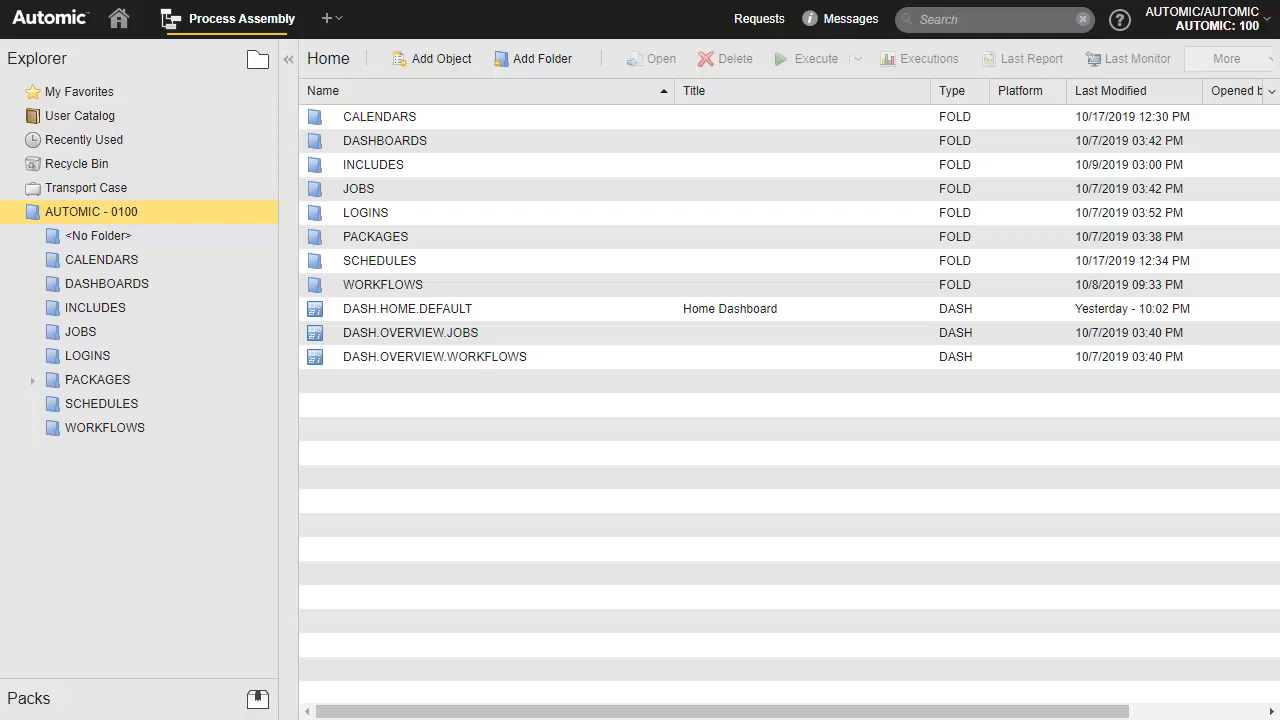
pyautogui.moveTo(369, 110)
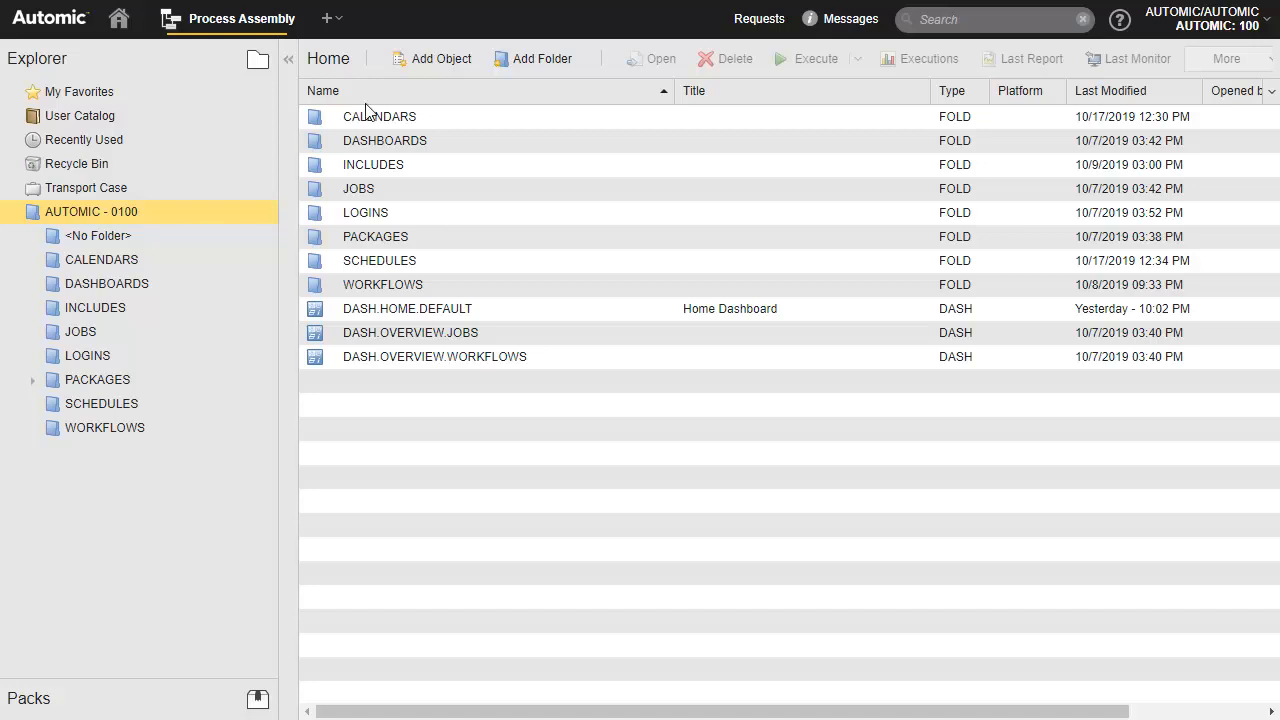
# - Create a top-level folder named EVENTS
pyautogui.click(534, 58)
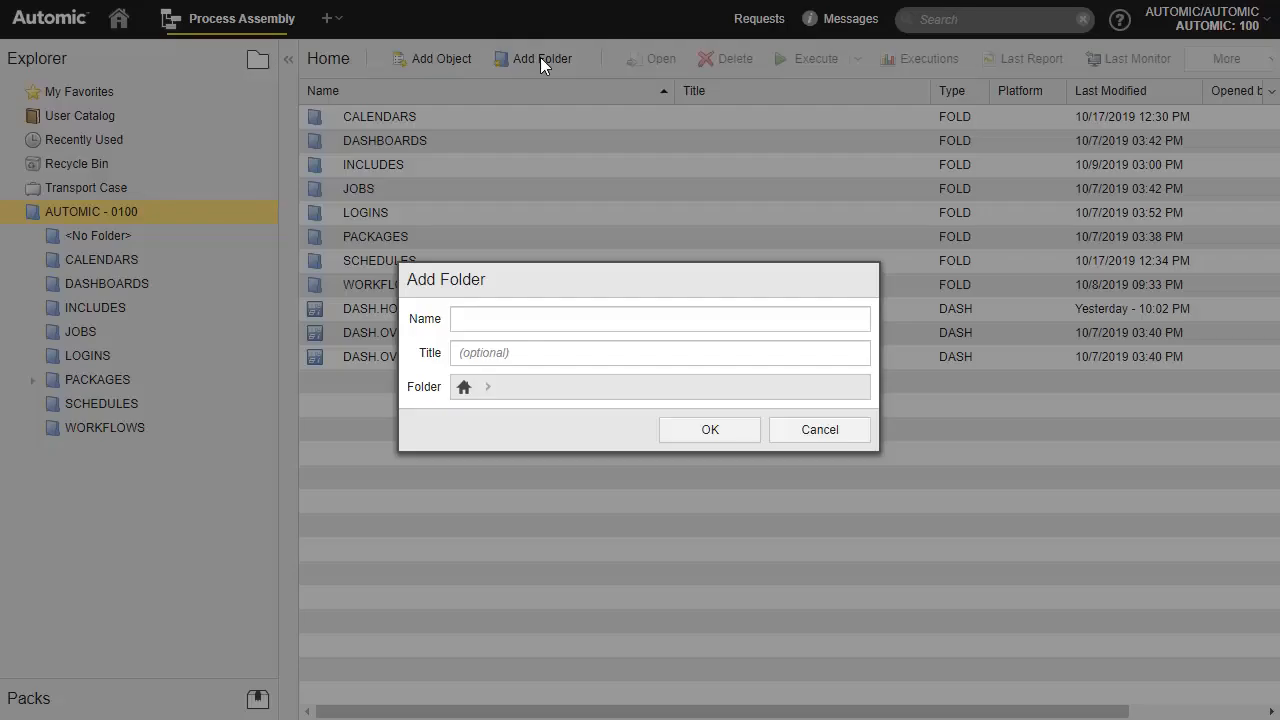
pyautogui.write('EVENTS')
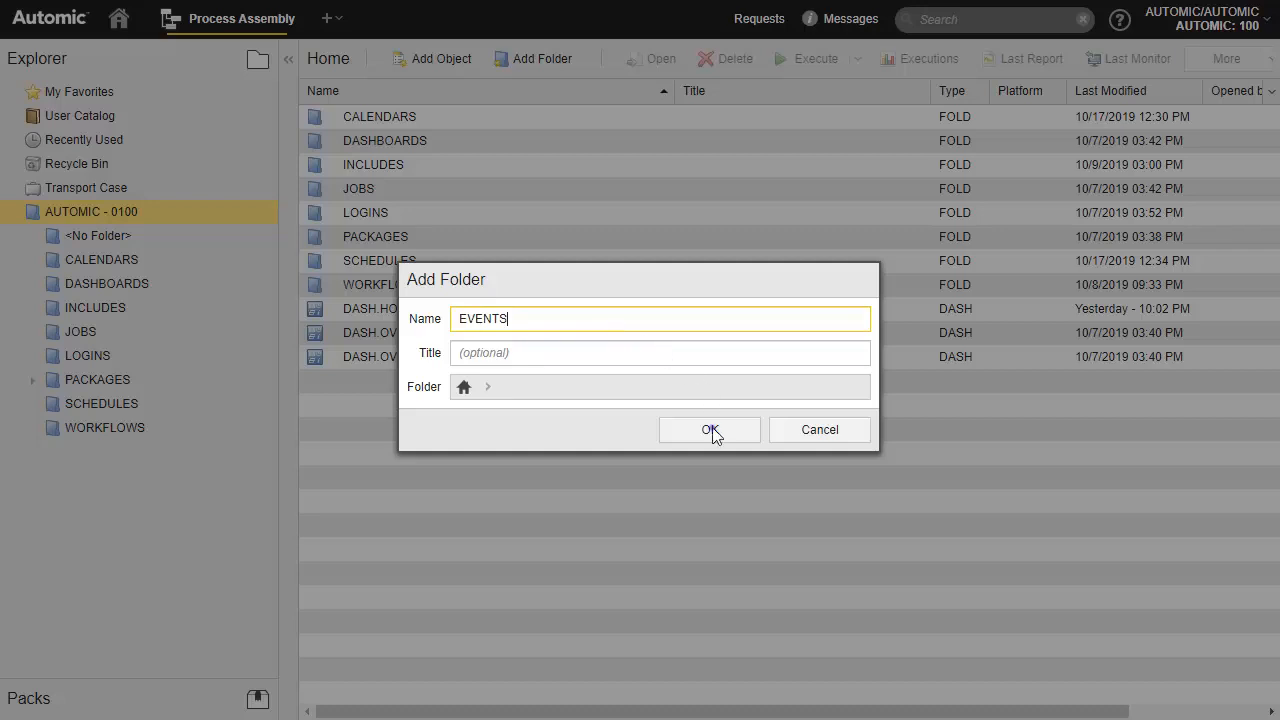
pyautogui.click(710, 429)
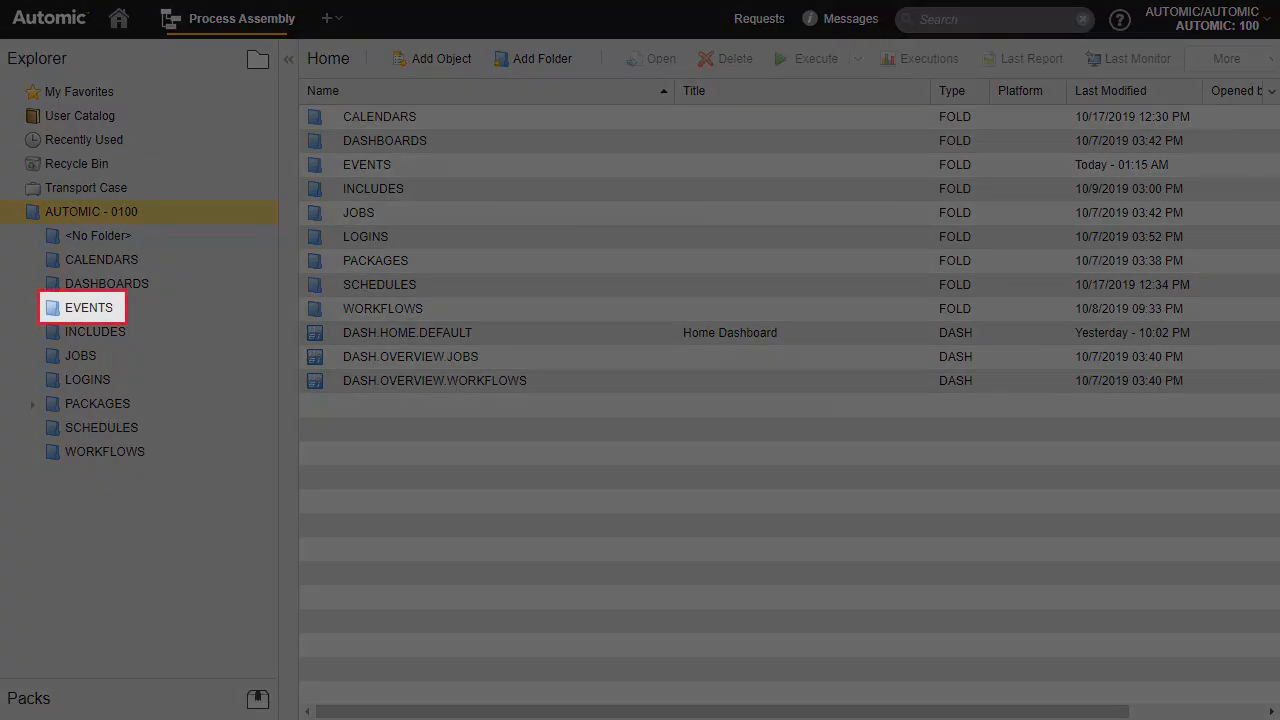
pyautogui.click(80, 355)
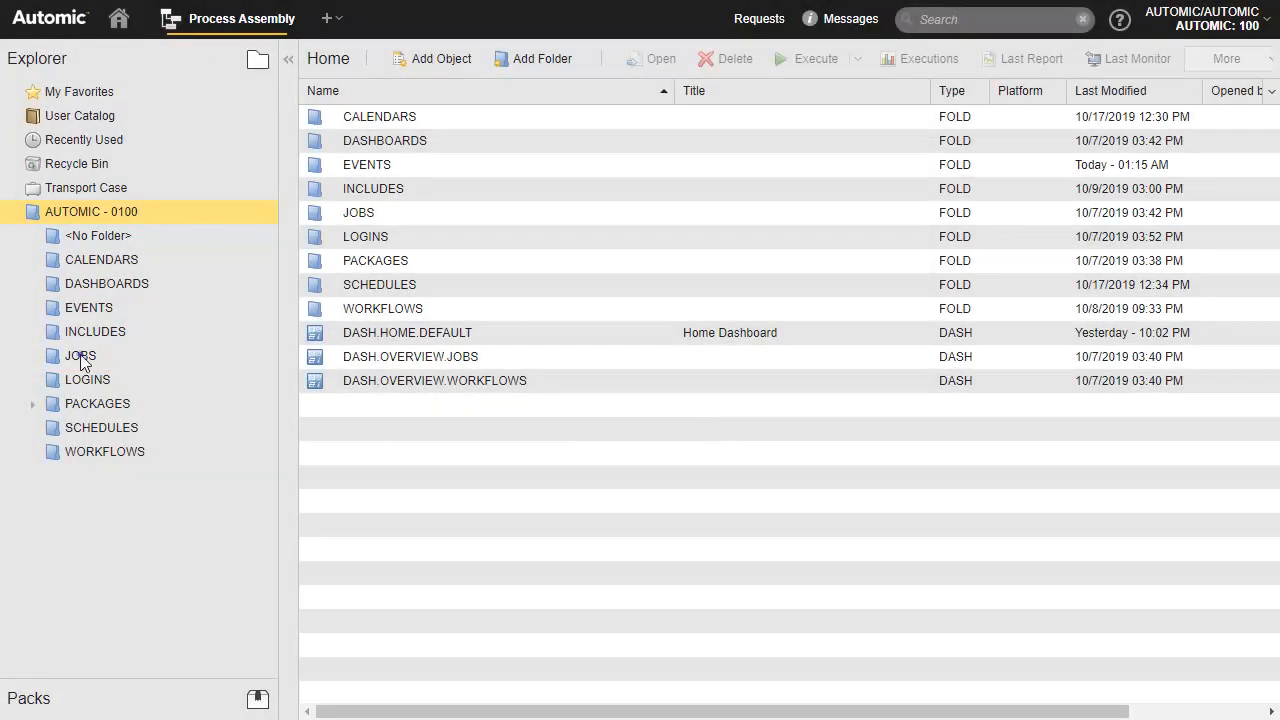
# - Add a GENERIC Job named JOBS.GENERIC.NEW.1 to the JOBS folder
pyautogui.click(80, 355)
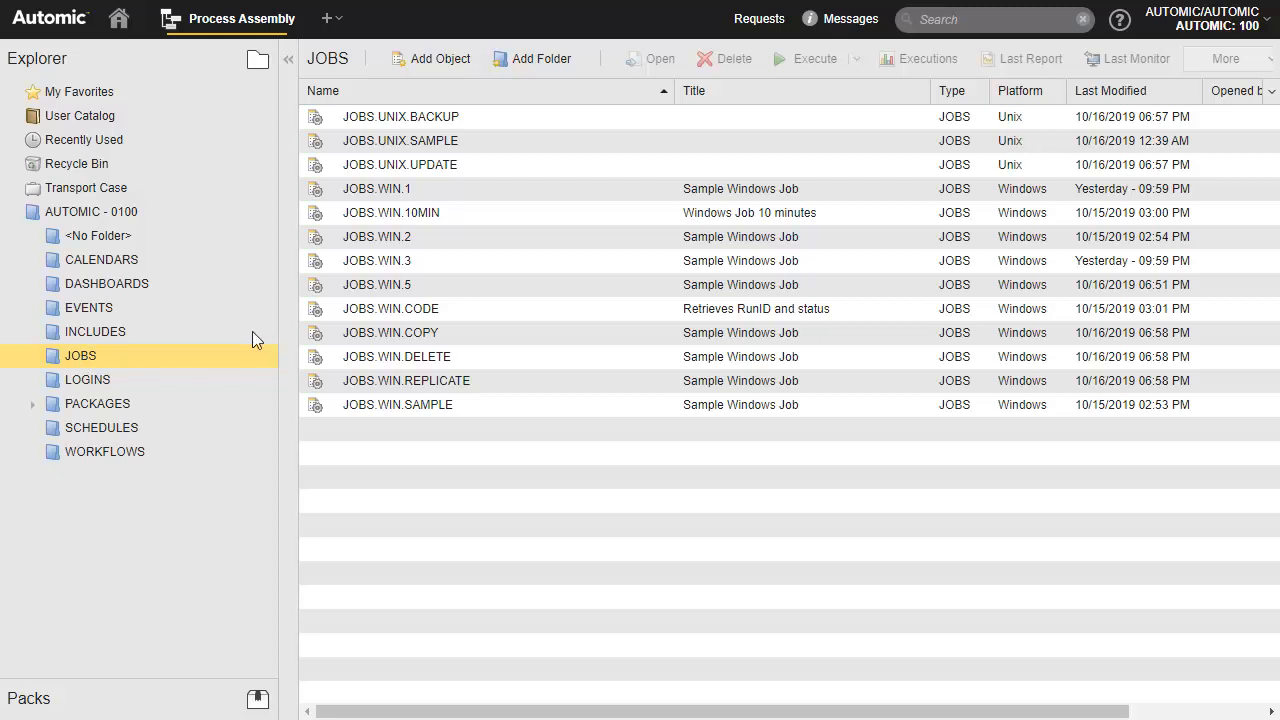
pyautogui.click(430, 58)
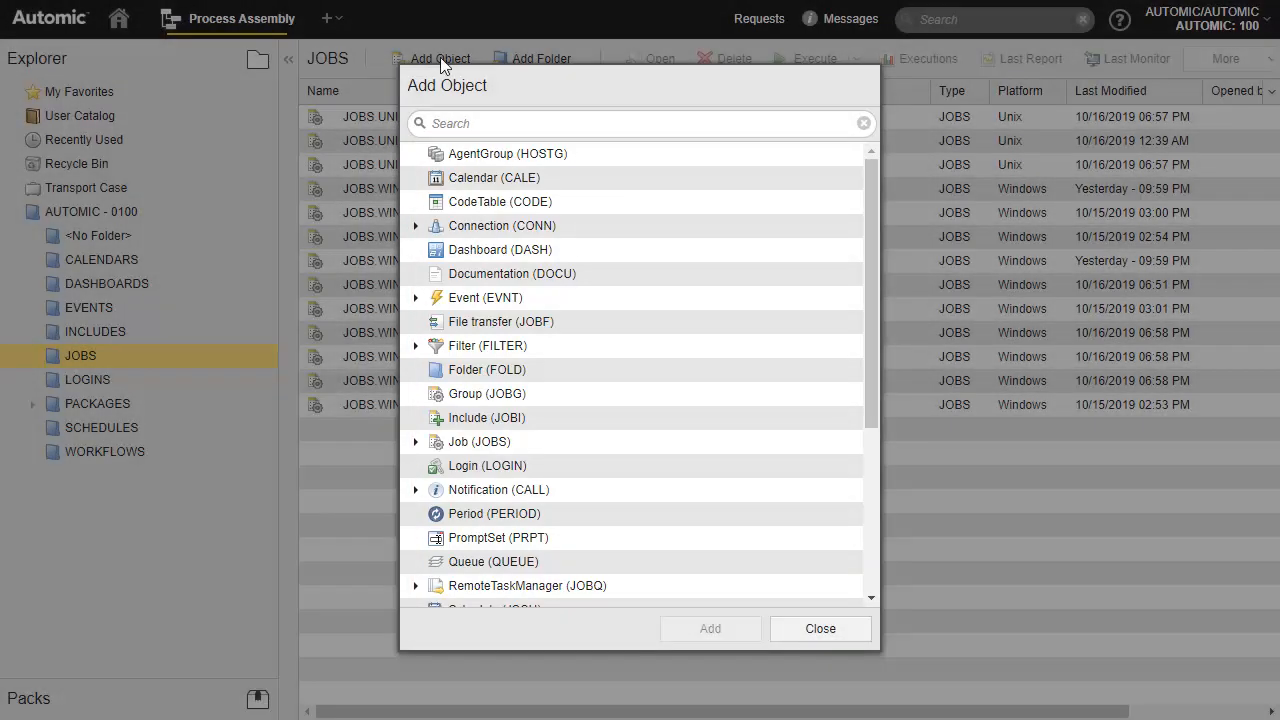
pyautogui.click(416, 441)
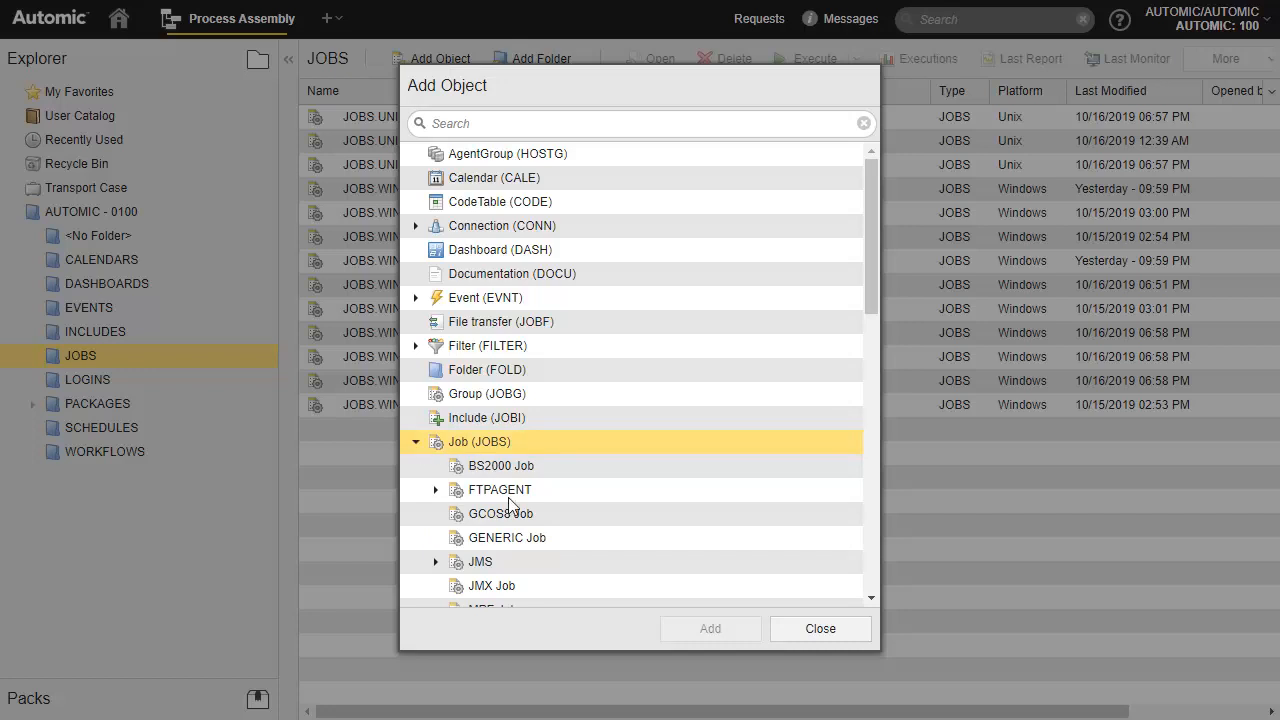
pyautogui.click(507, 537)
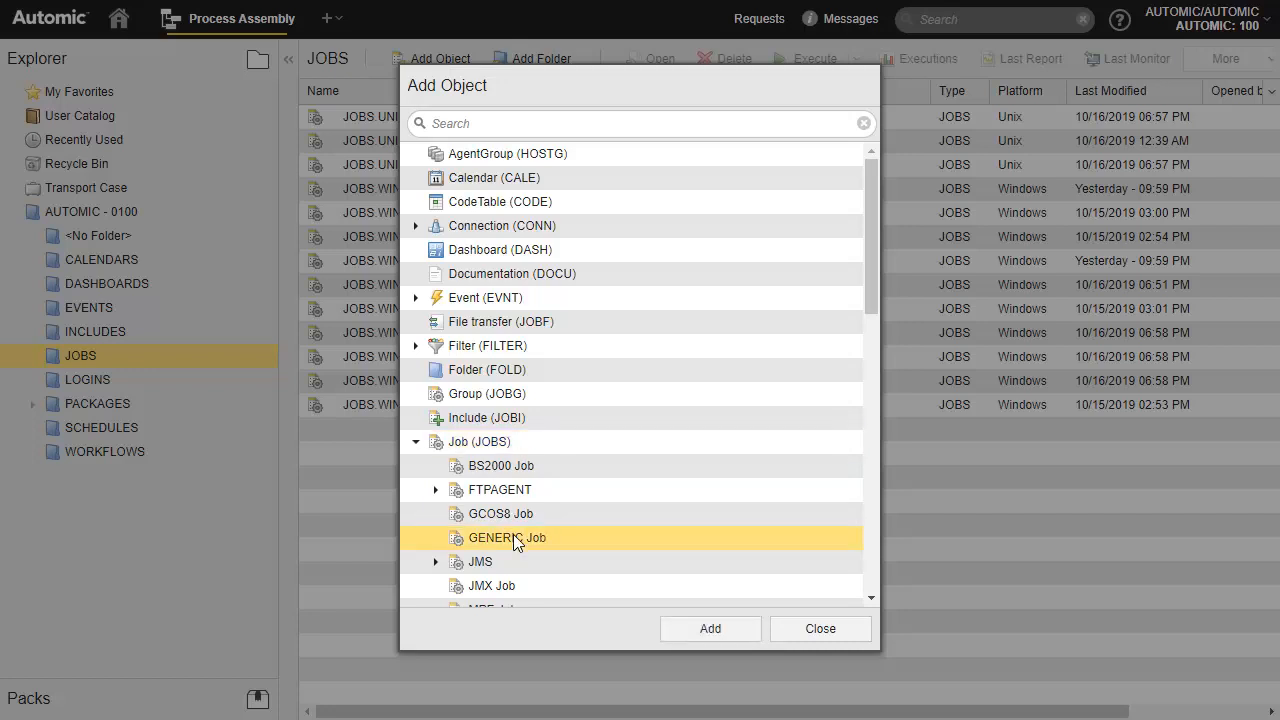
pyautogui.click(709, 628)
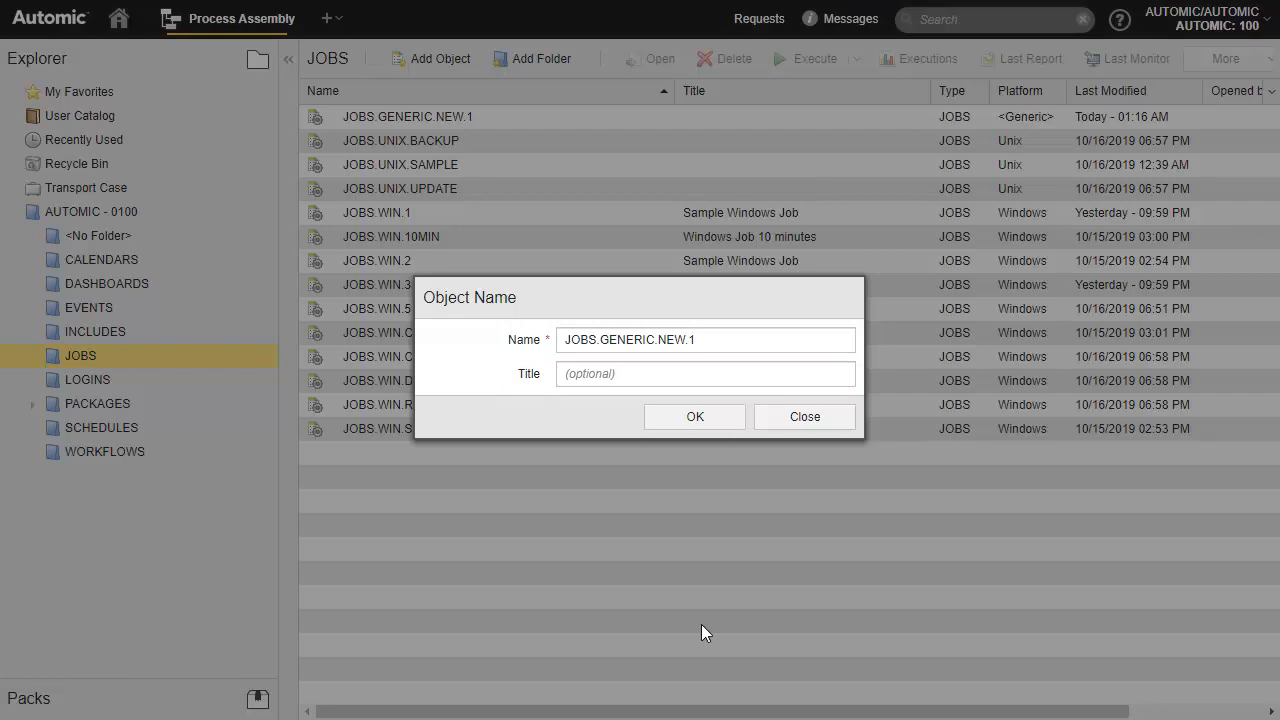
pyautogui.click(804, 416)
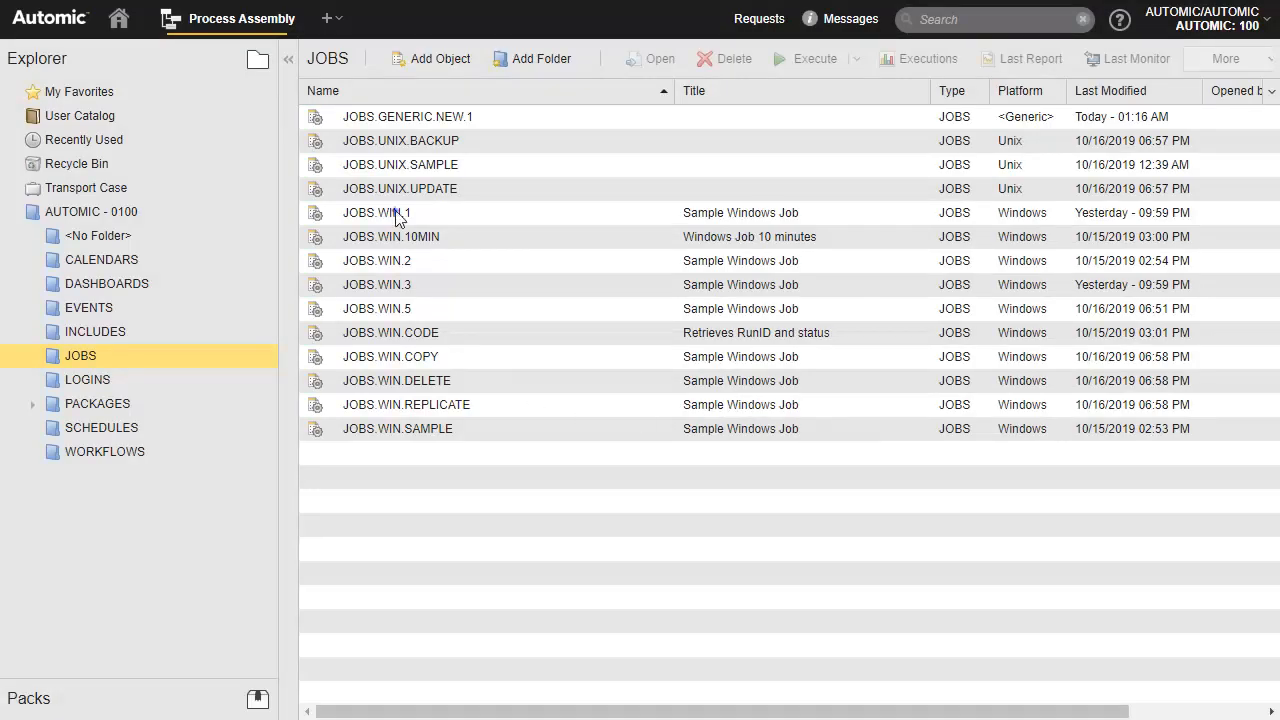
# - Open the Sample Windows Job JOBS.WIN.1 from the JOBS list
pyautogui.click(377, 212)
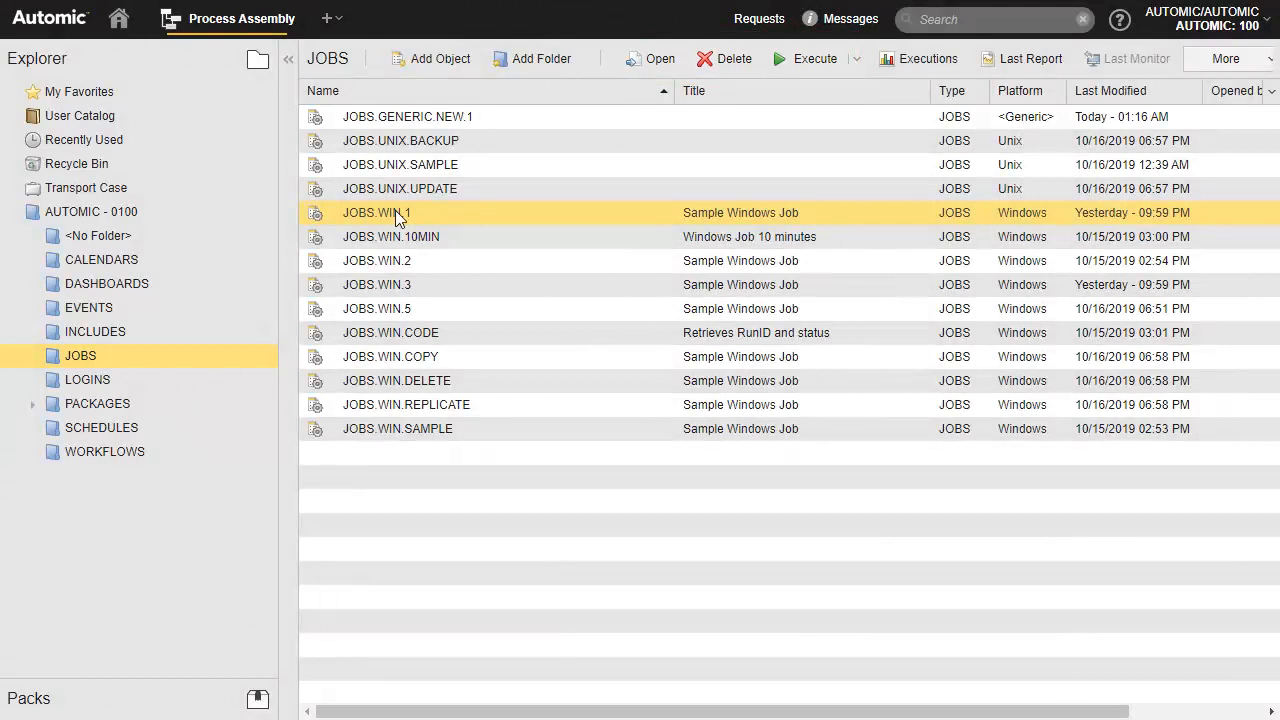
pyautogui.doubleClick(376, 212)
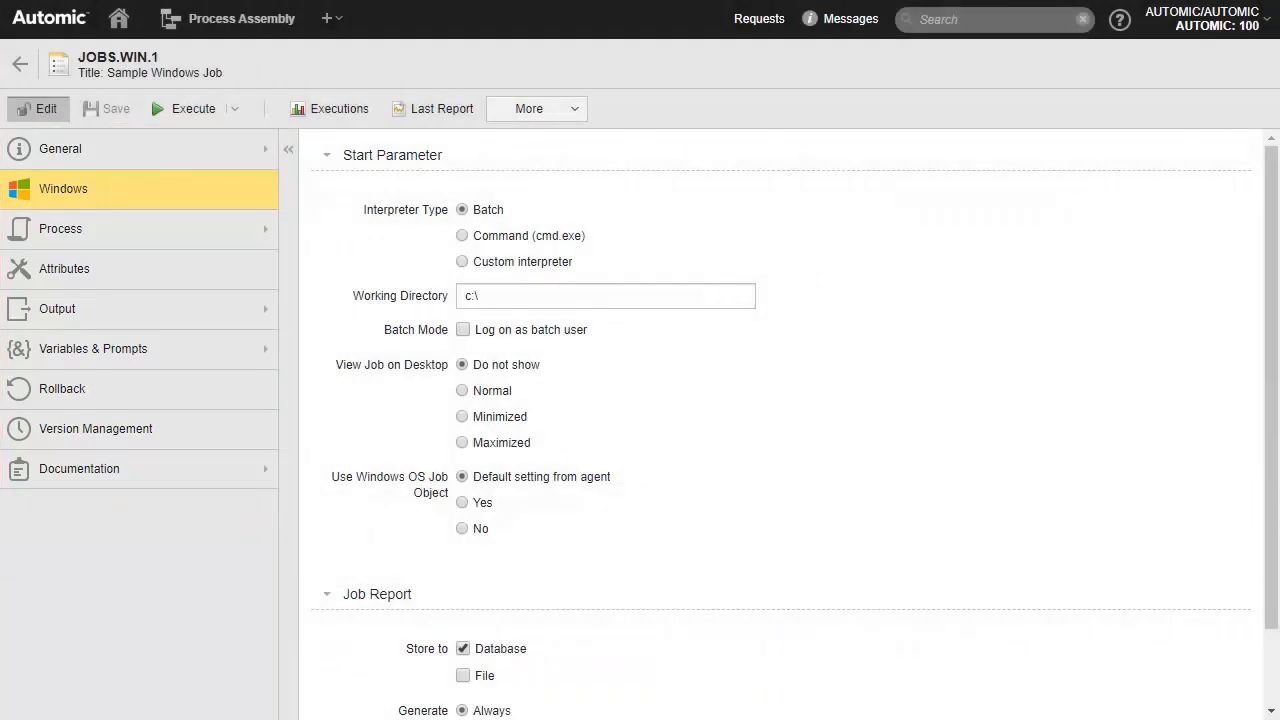
# - Review JOBS.WIN.1's attributes (agent WIN01, queue CLIENT_QUEUE), then return to JOBS
pyautogui.click(96, 428)
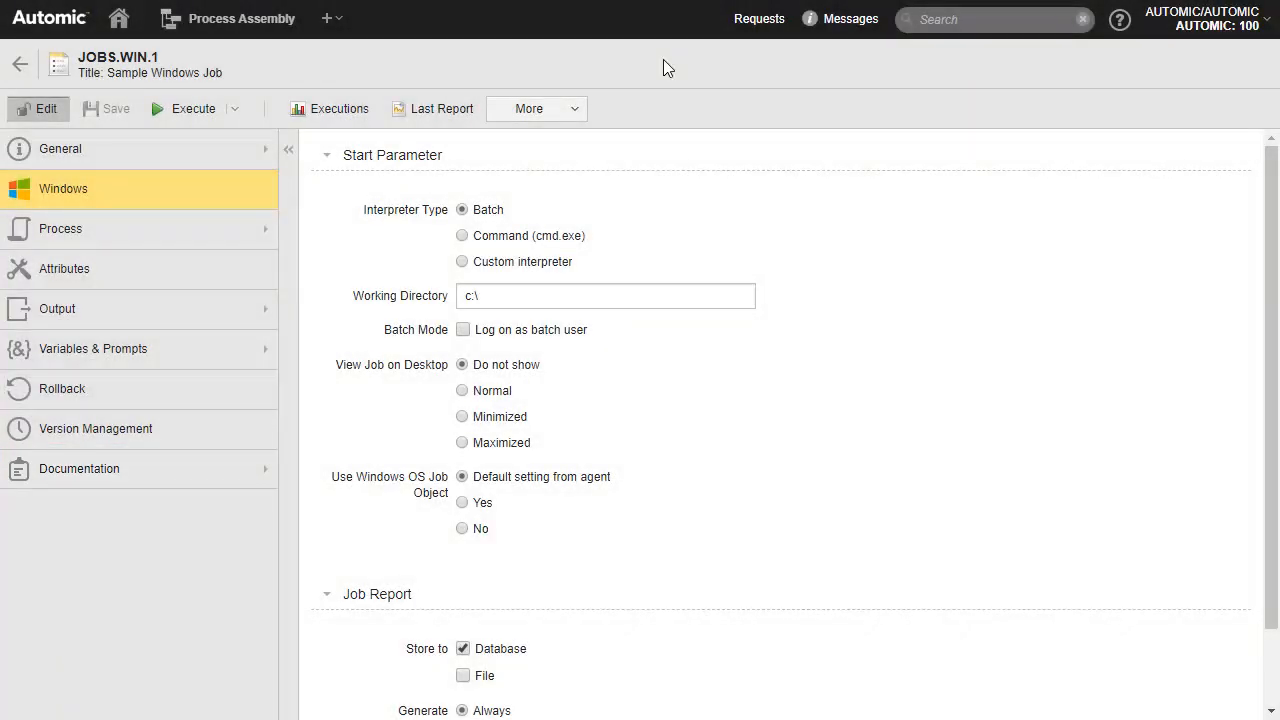
pyautogui.click(64, 268)
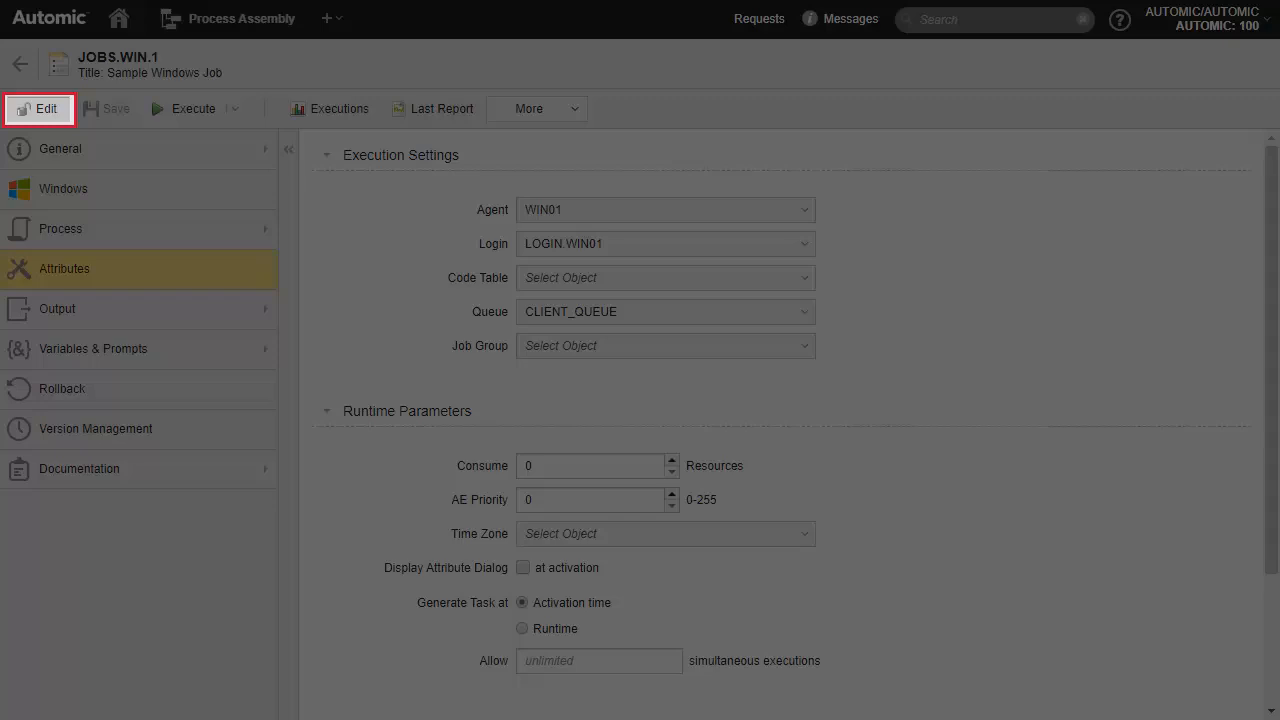
pyautogui.click(38, 109)
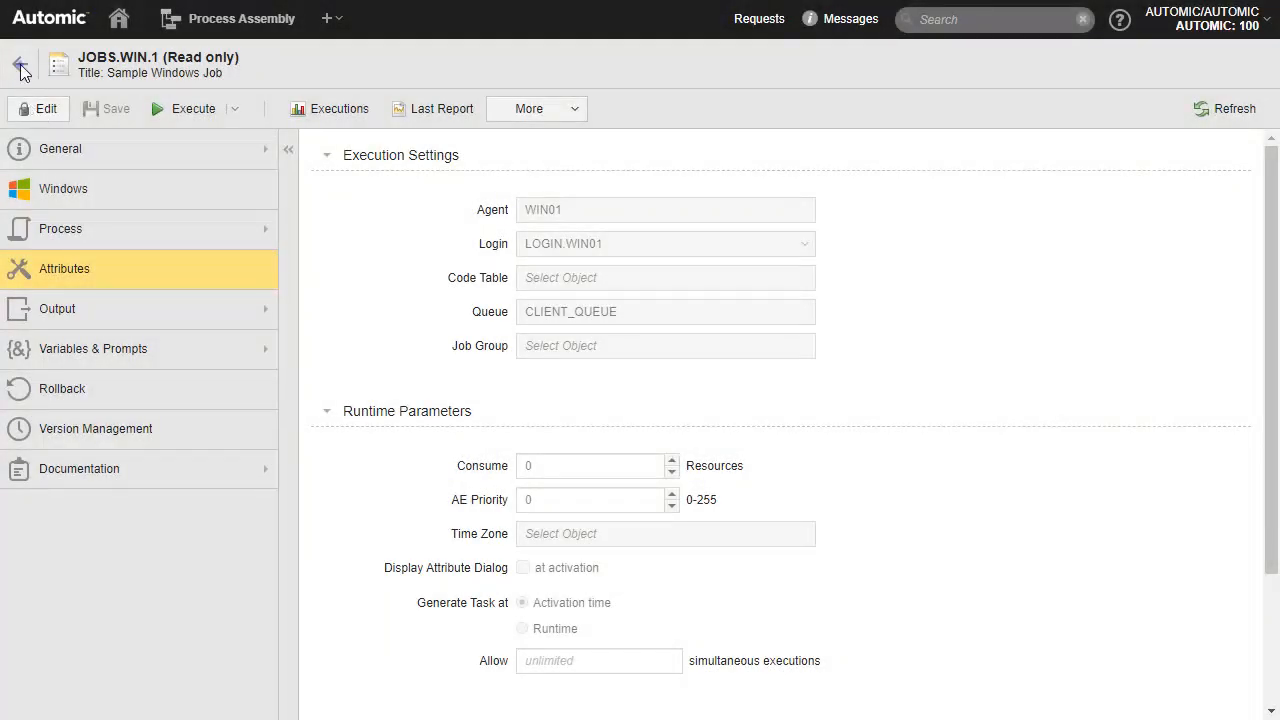
pyautogui.click(14, 64)
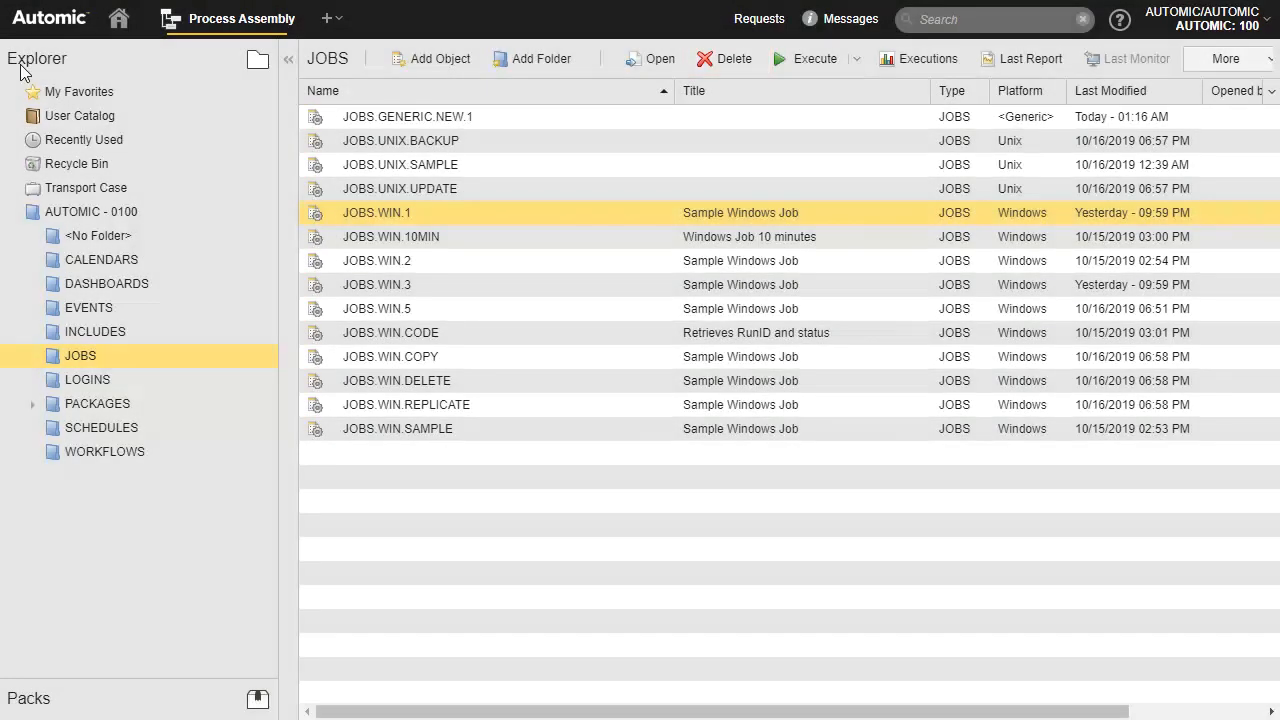
# - Attempt deleting JOBS.WIN.1, cancel at the in-use warning, then view WORKFLOWS
pyautogui.click(723, 58)
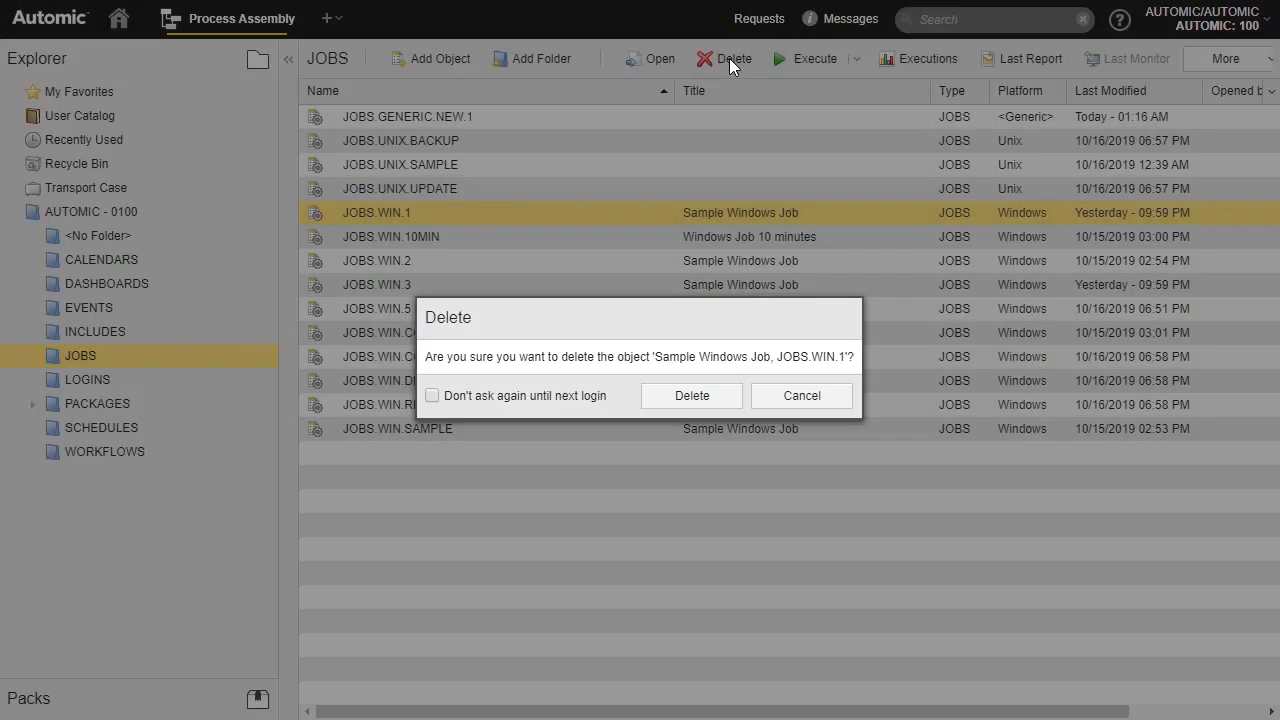
pyautogui.click(691, 395)
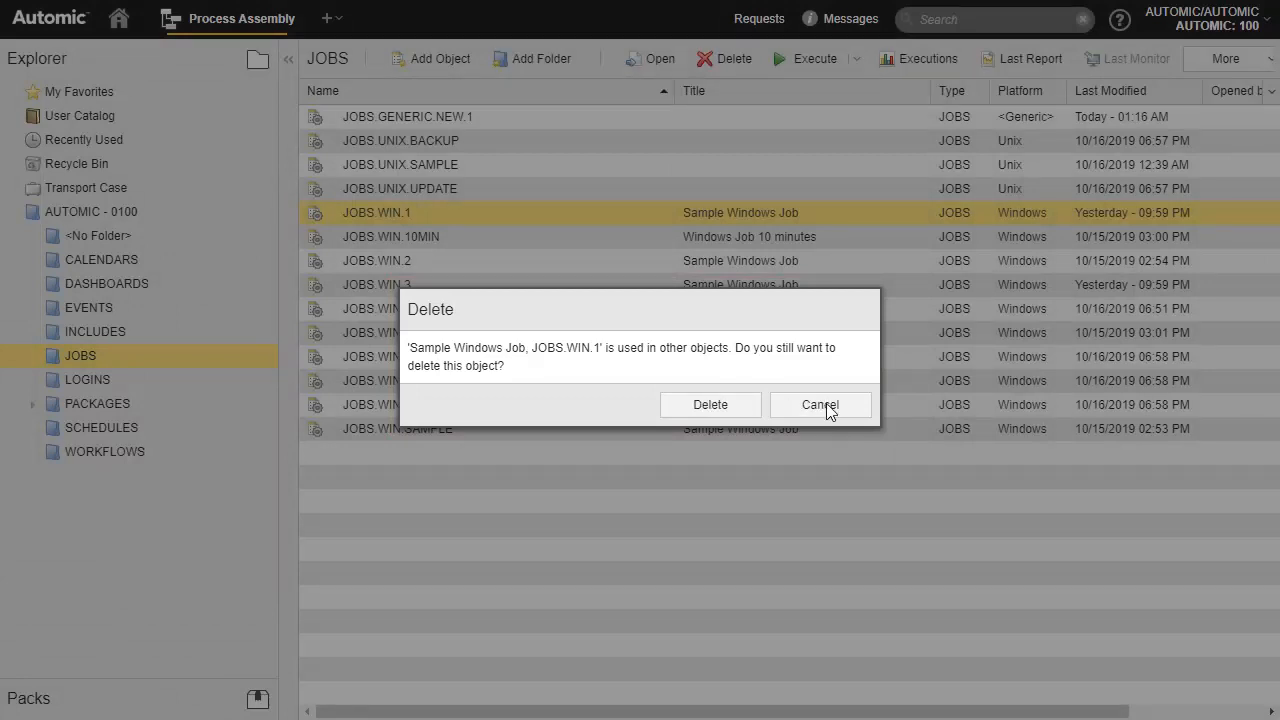
pyautogui.click(819, 404)
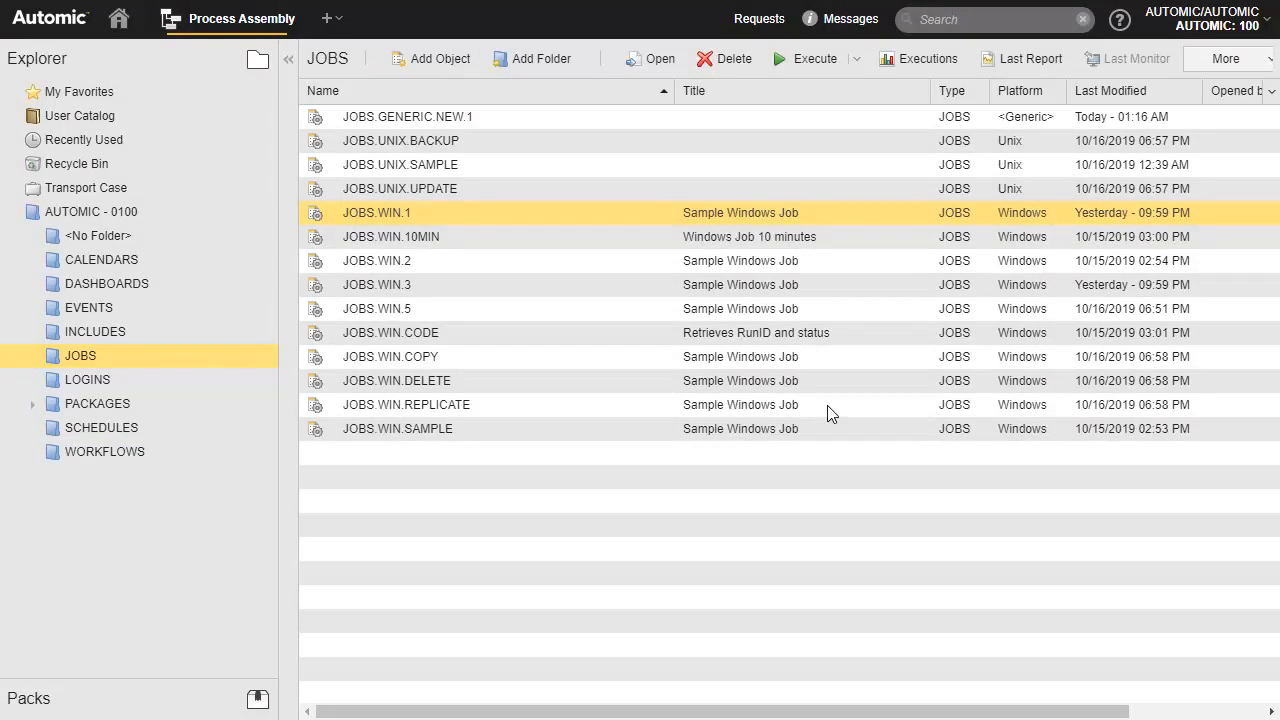
pyautogui.click(104, 451)
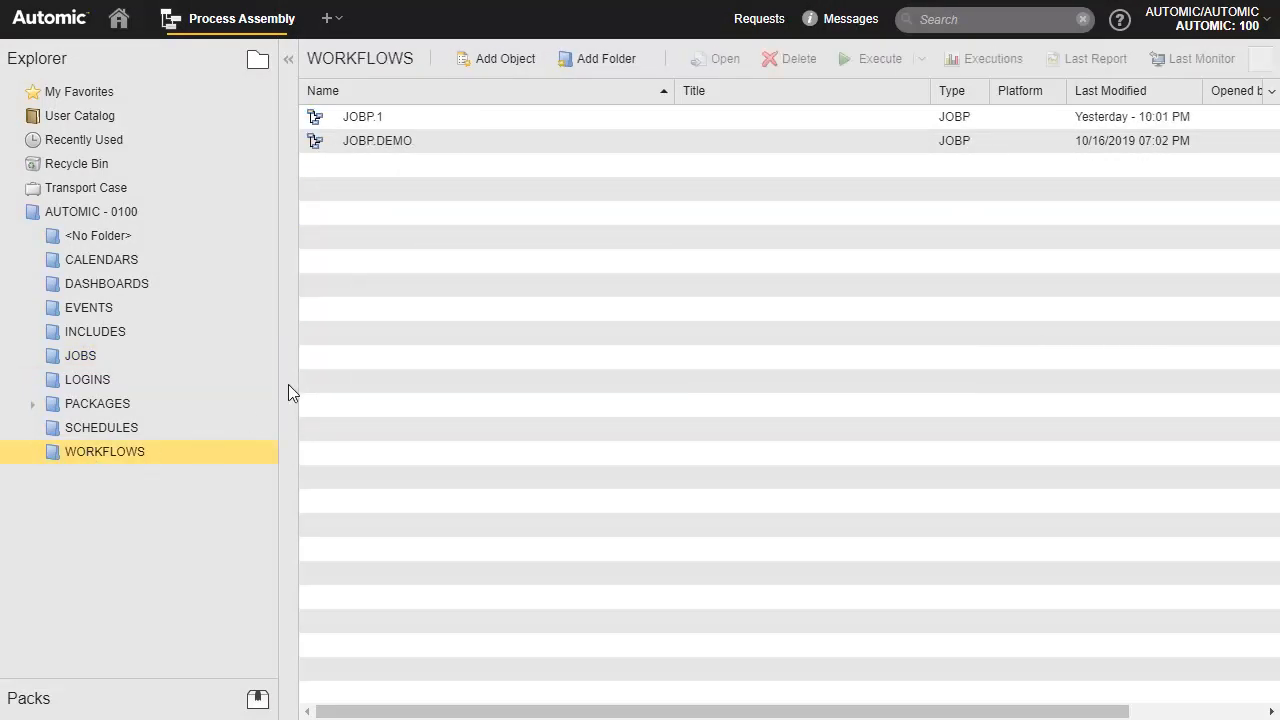
# - View the JOBP.1 workflow diagram, then browse to the SCHEDULES folder
pyautogui.click(363, 116)
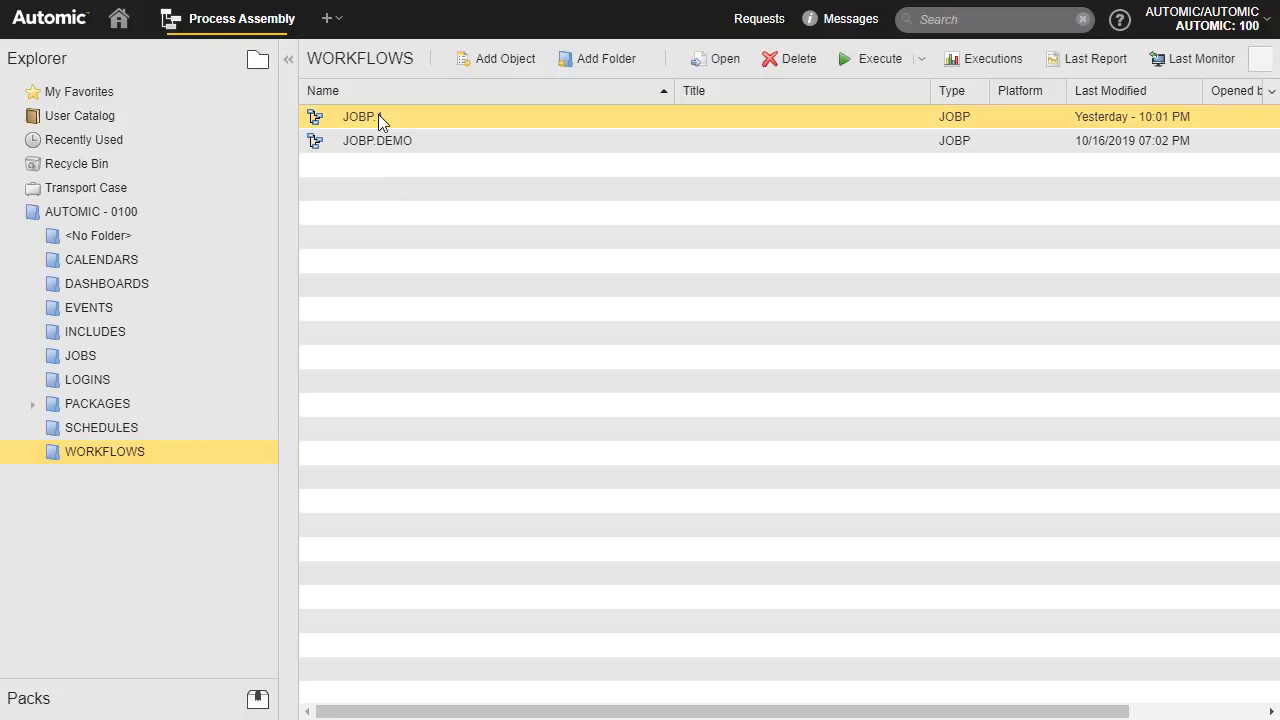
pyautogui.doubleClick(360, 116)
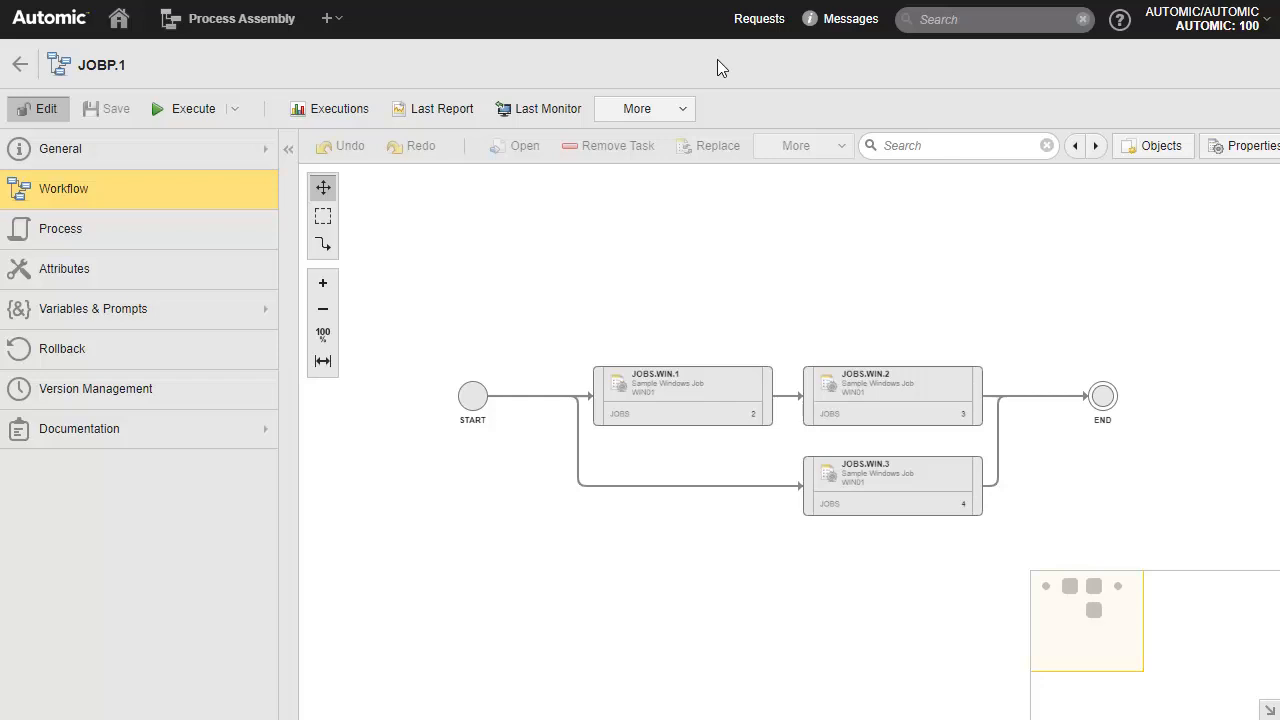
pyautogui.click(20, 64)
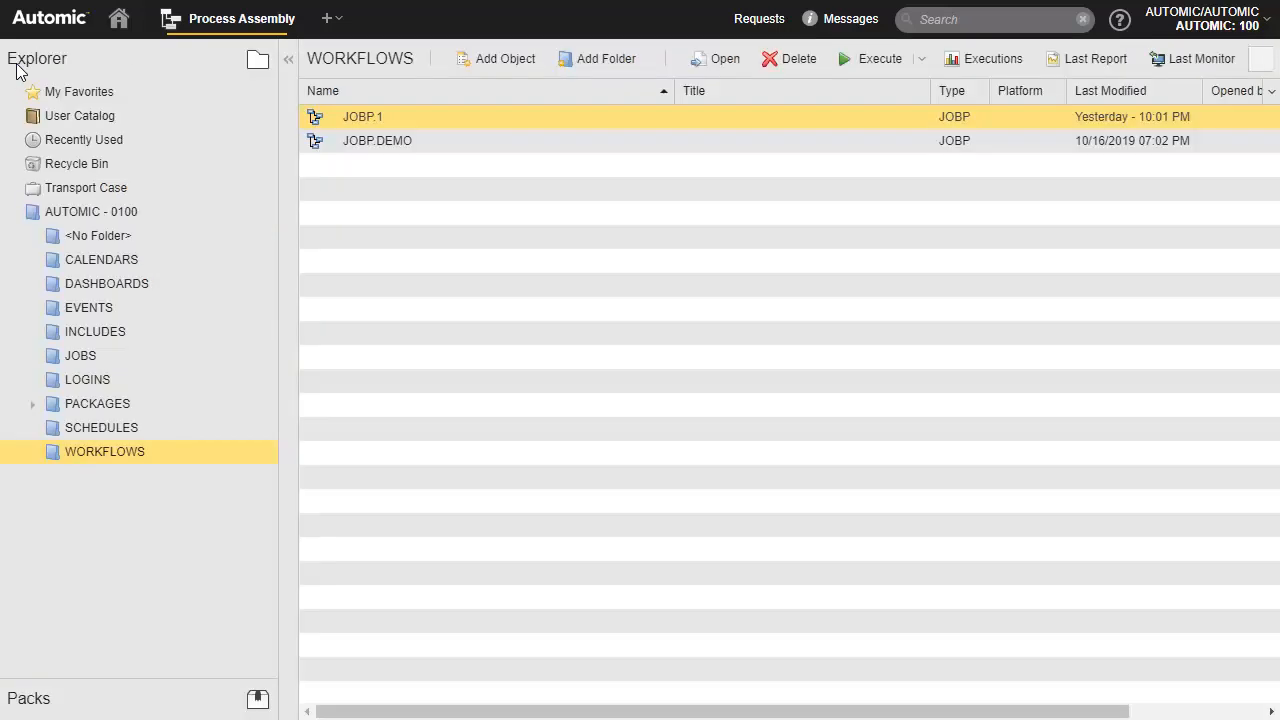
pyautogui.moveTo(119, 434)
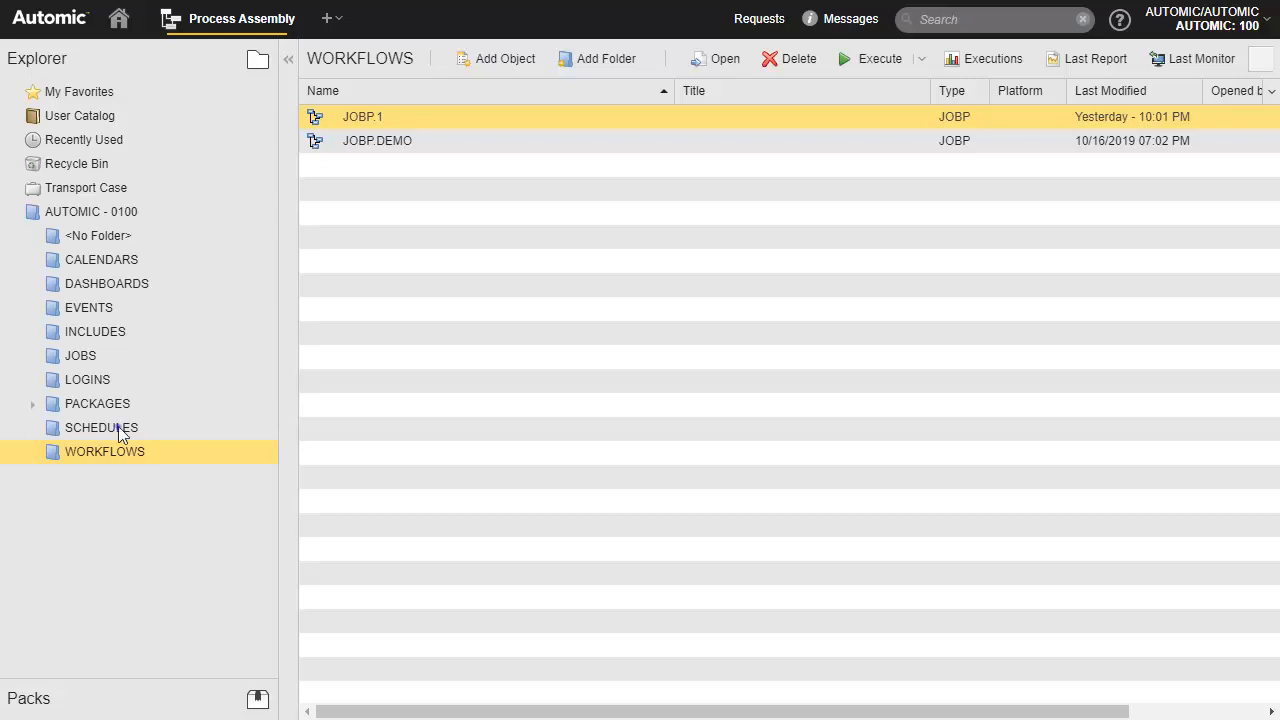
pyautogui.click(101, 427)
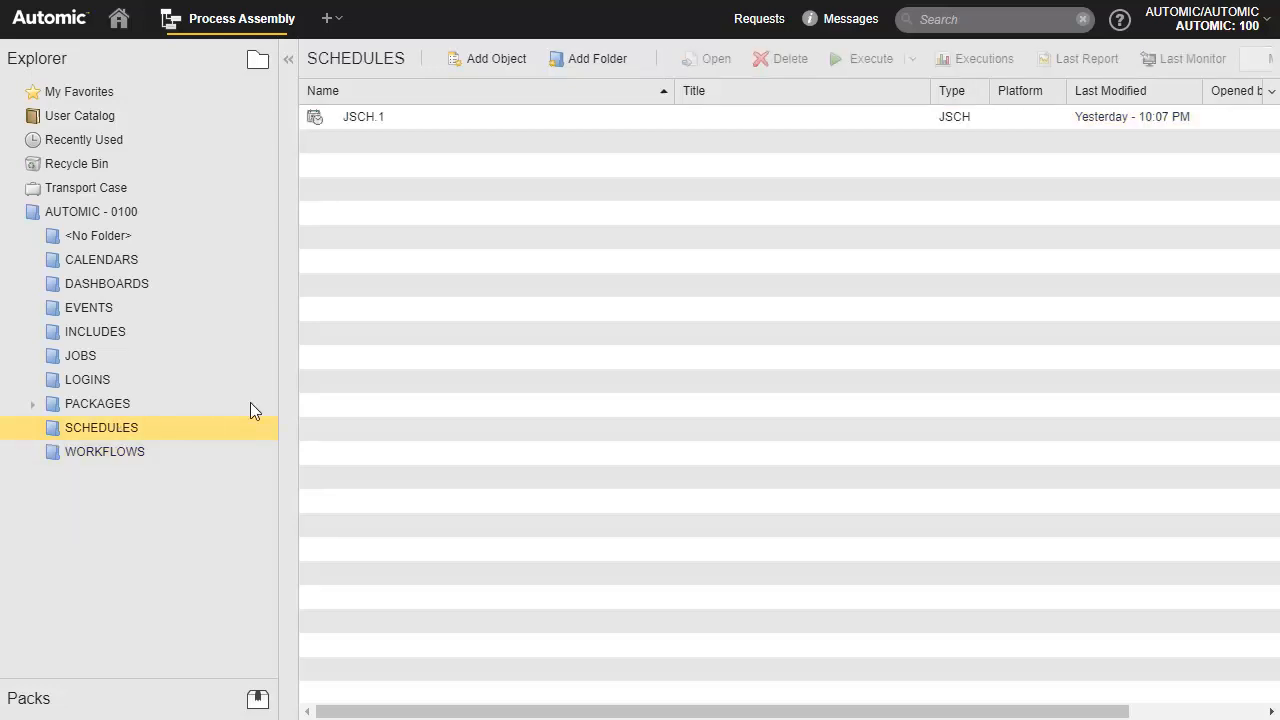
# - Open schedule JSCH.1 to see JOBS.UNIX.BACKUP and JOBS.WIN.1 entries
pyautogui.click(363, 116)
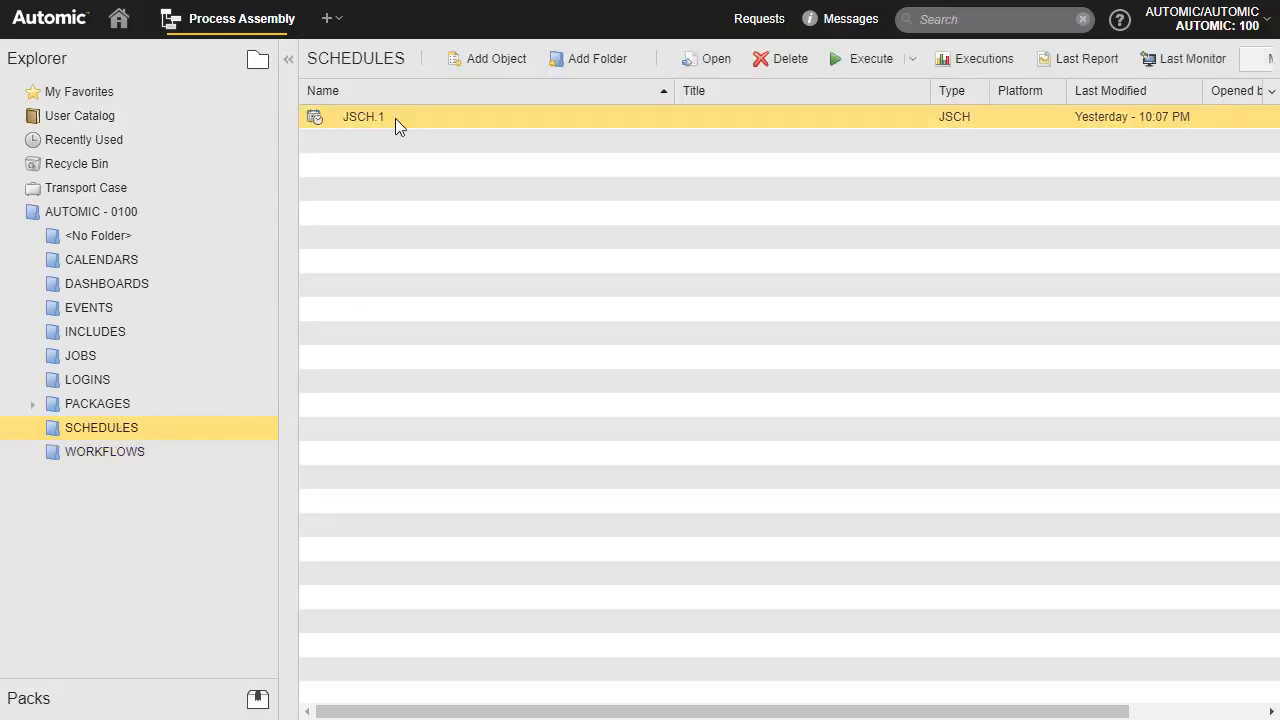
pyautogui.doubleClick(363, 116)
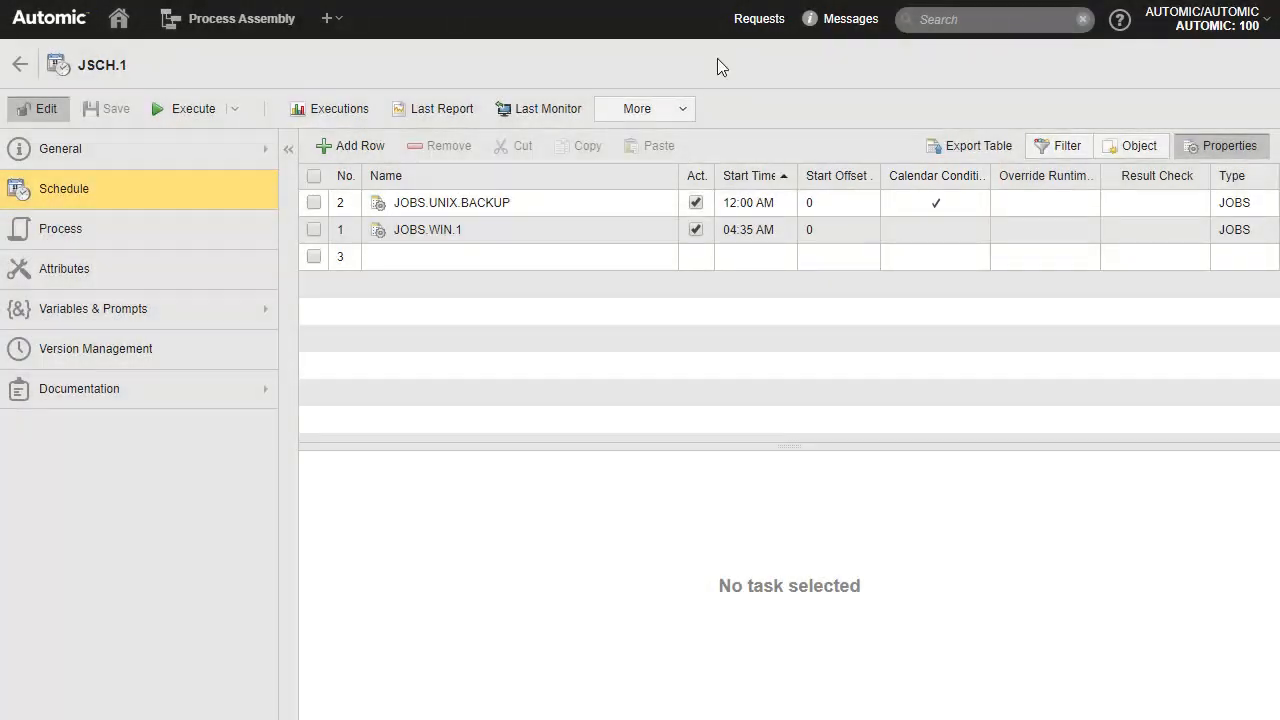
# - View JOBS.UNIX.BACKUP's calendar condition SATURDAYS in schedule JSCH.1
pyautogui.click(451, 202)
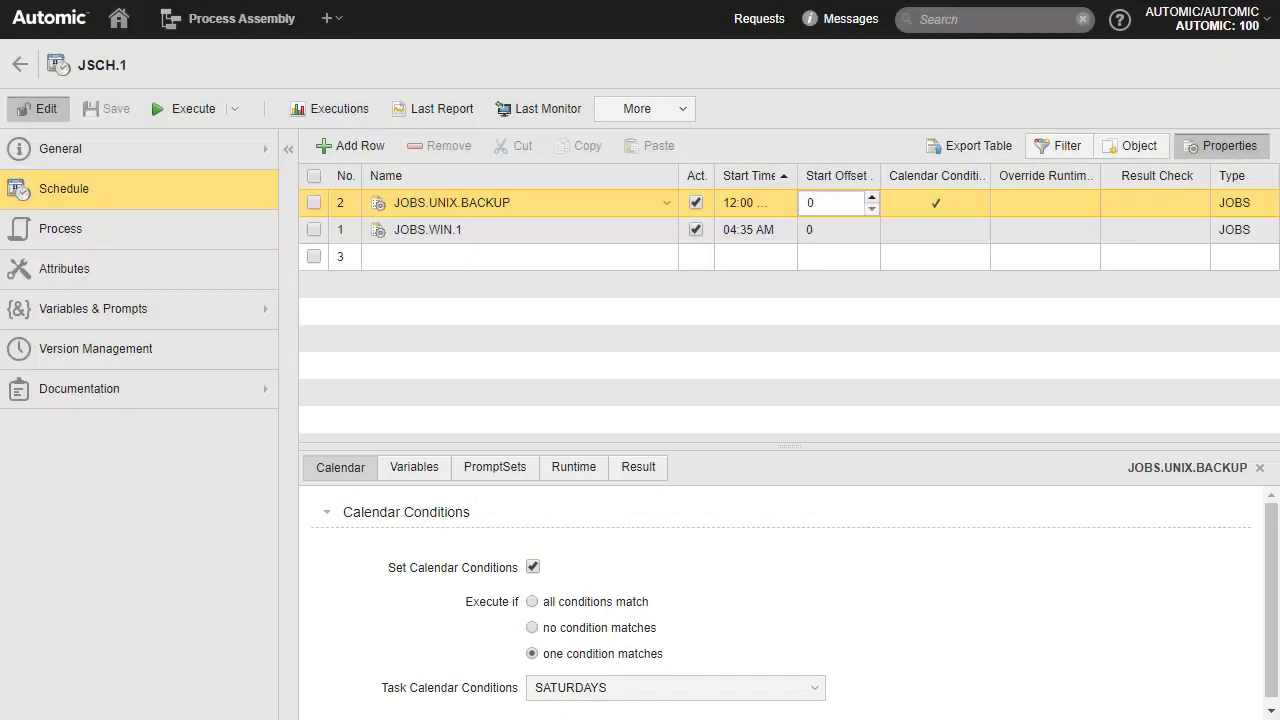
pyautogui.moveTo(175, 180)
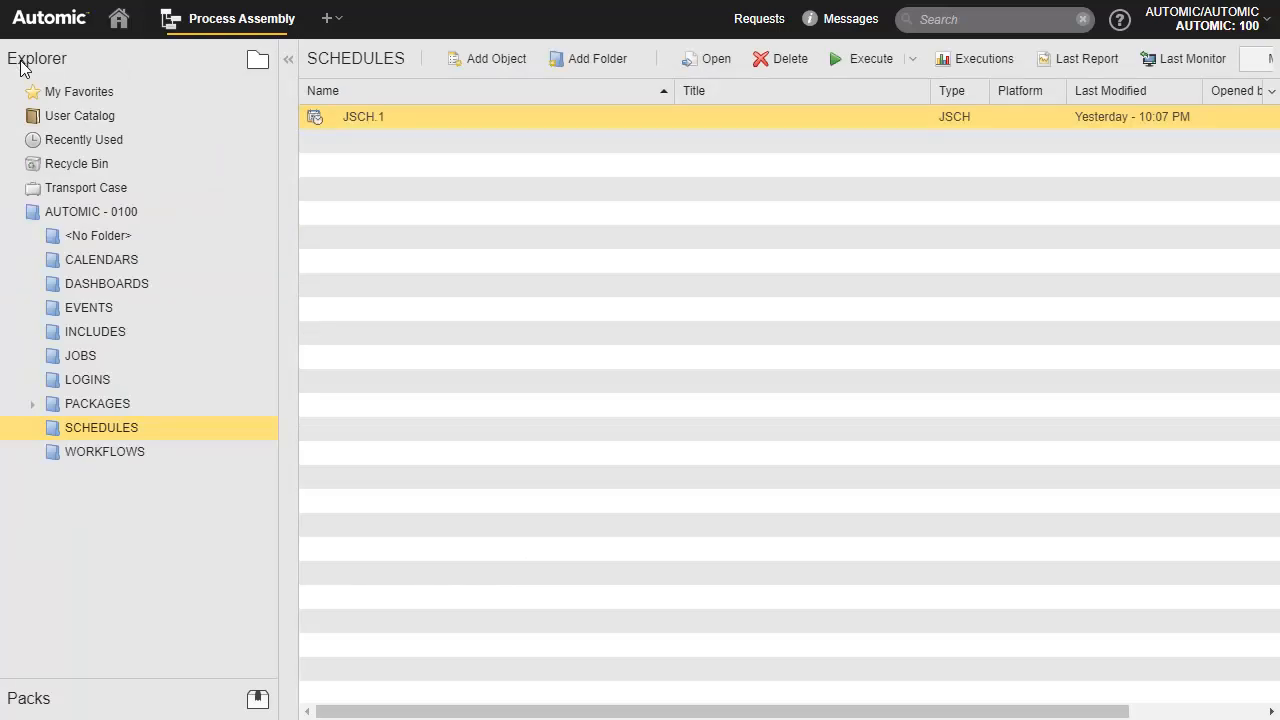
# - Select JOBP.1 in WORKFLOWS and show its run-once, recurring and restart options
pyautogui.click(104, 451)
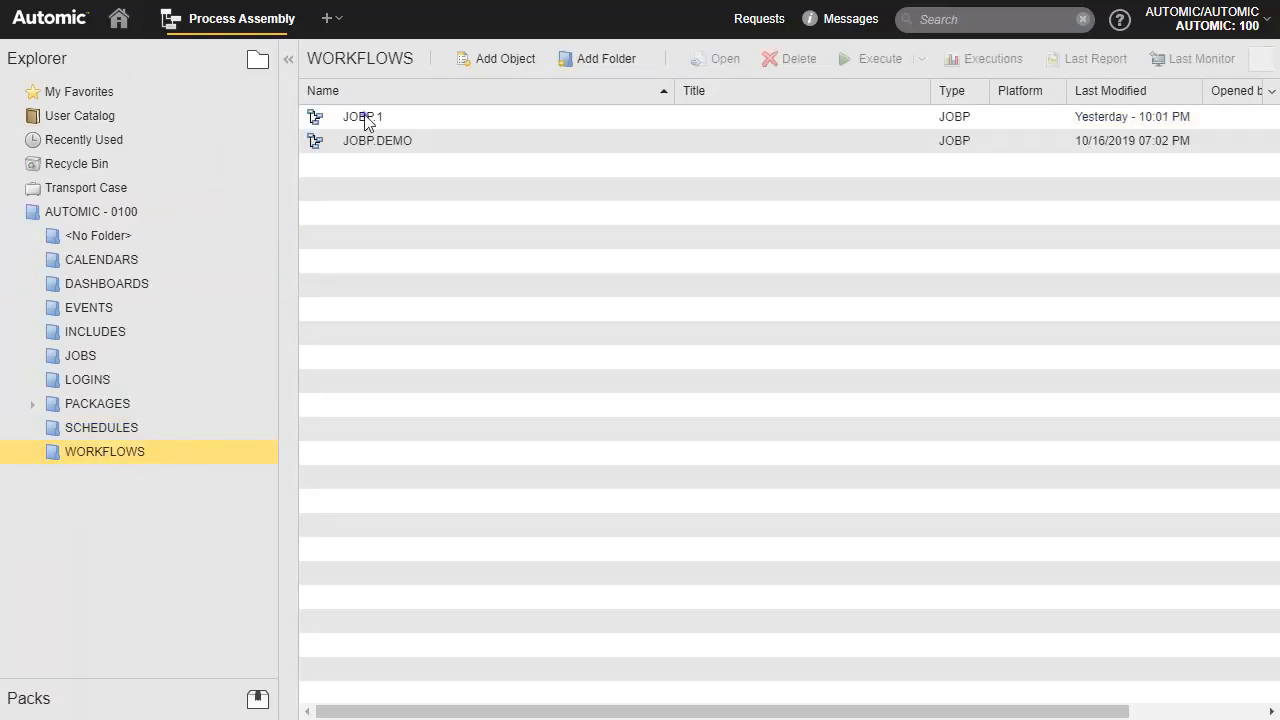
pyautogui.click(362, 116)
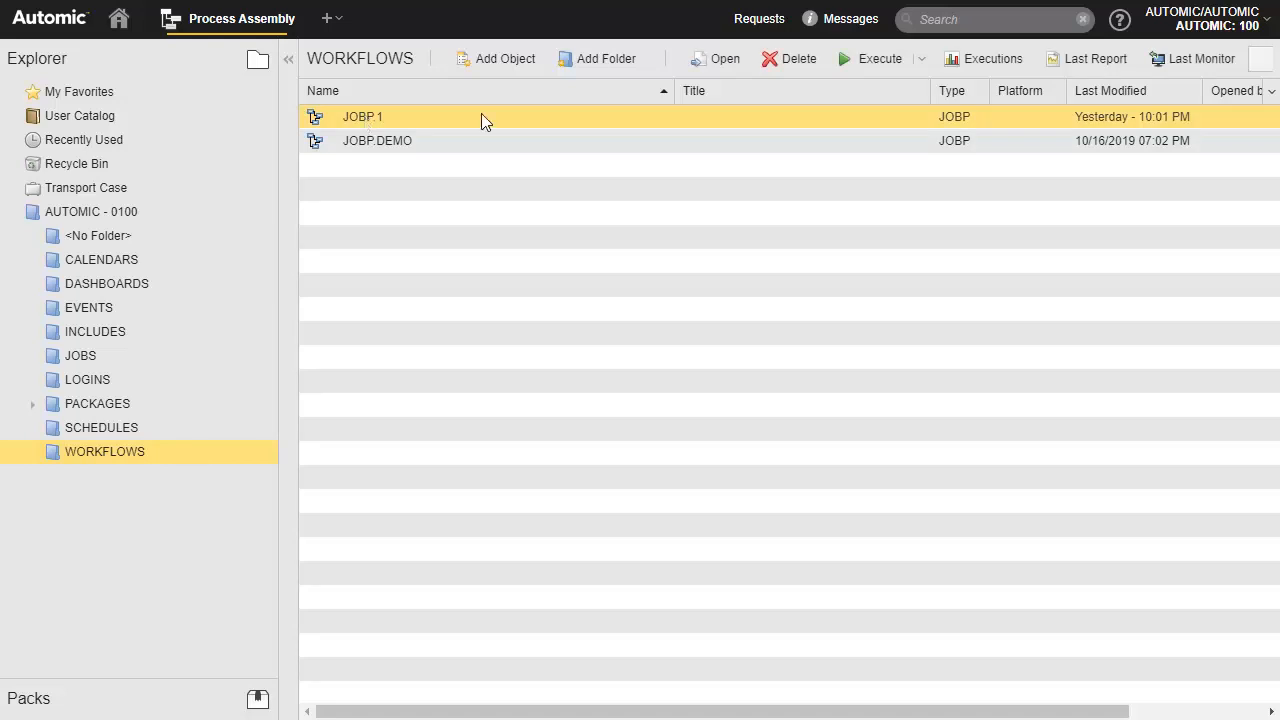
pyautogui.click(920, 58)
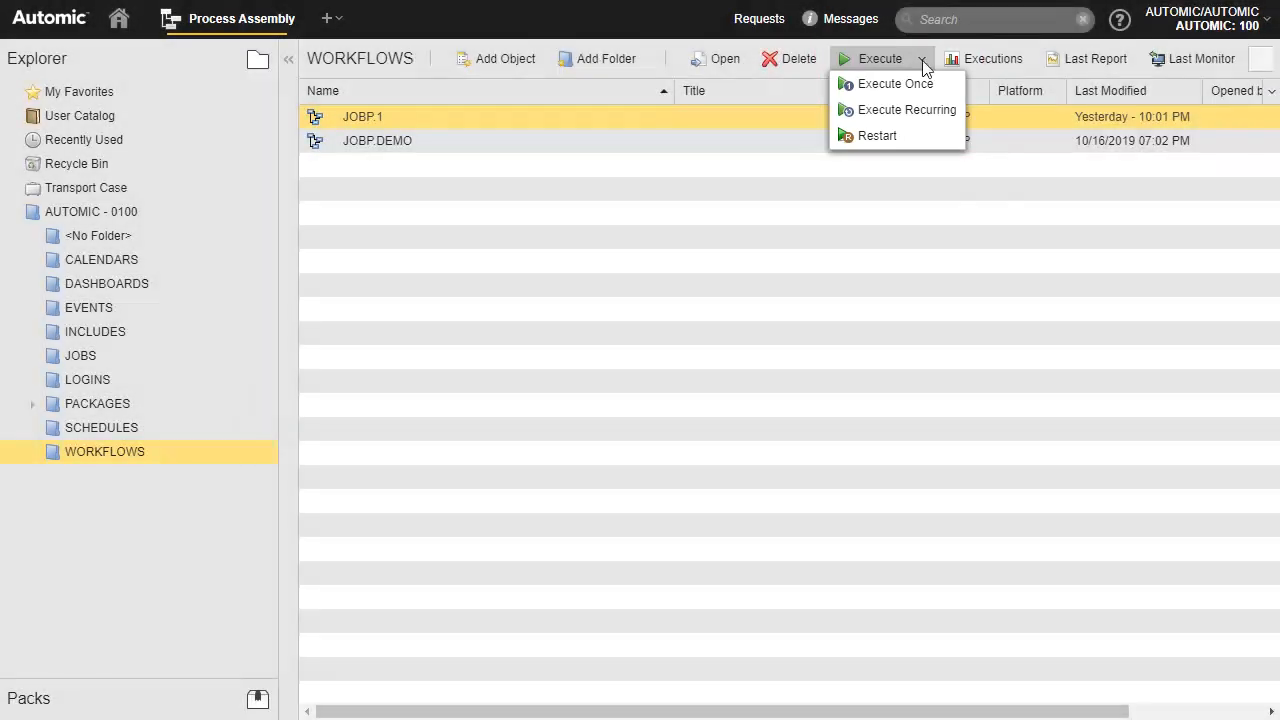
# - Execute JOBP.1 once, immediately, on CLIENT_QUEUE
pyautogui.click(895, 83)
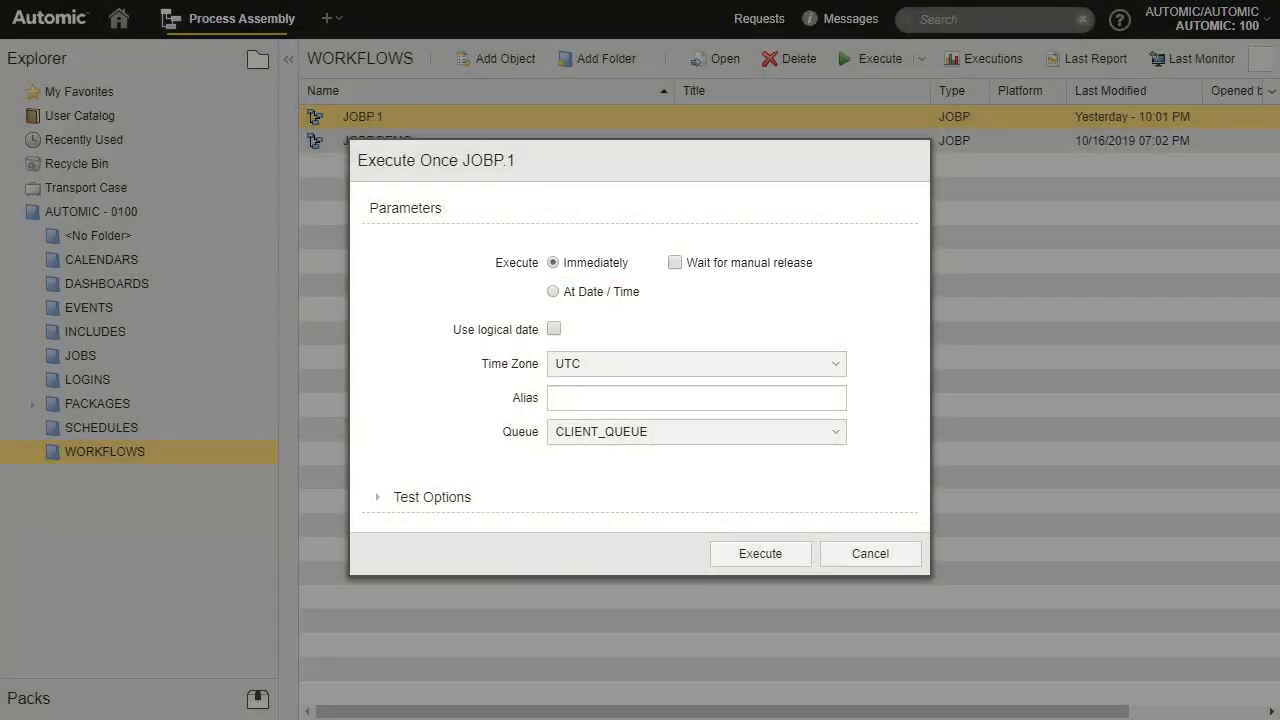
pyautogui.moveTo(432, 497)
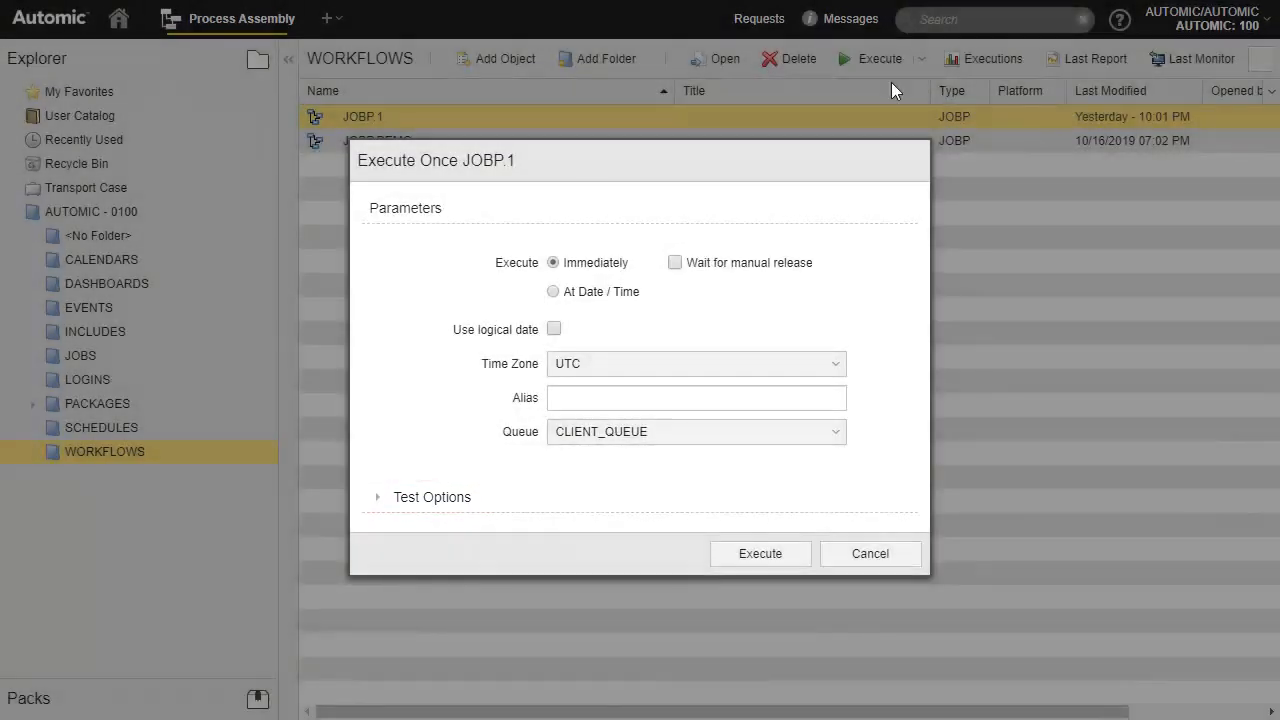
pyautogui.click(759, 553)
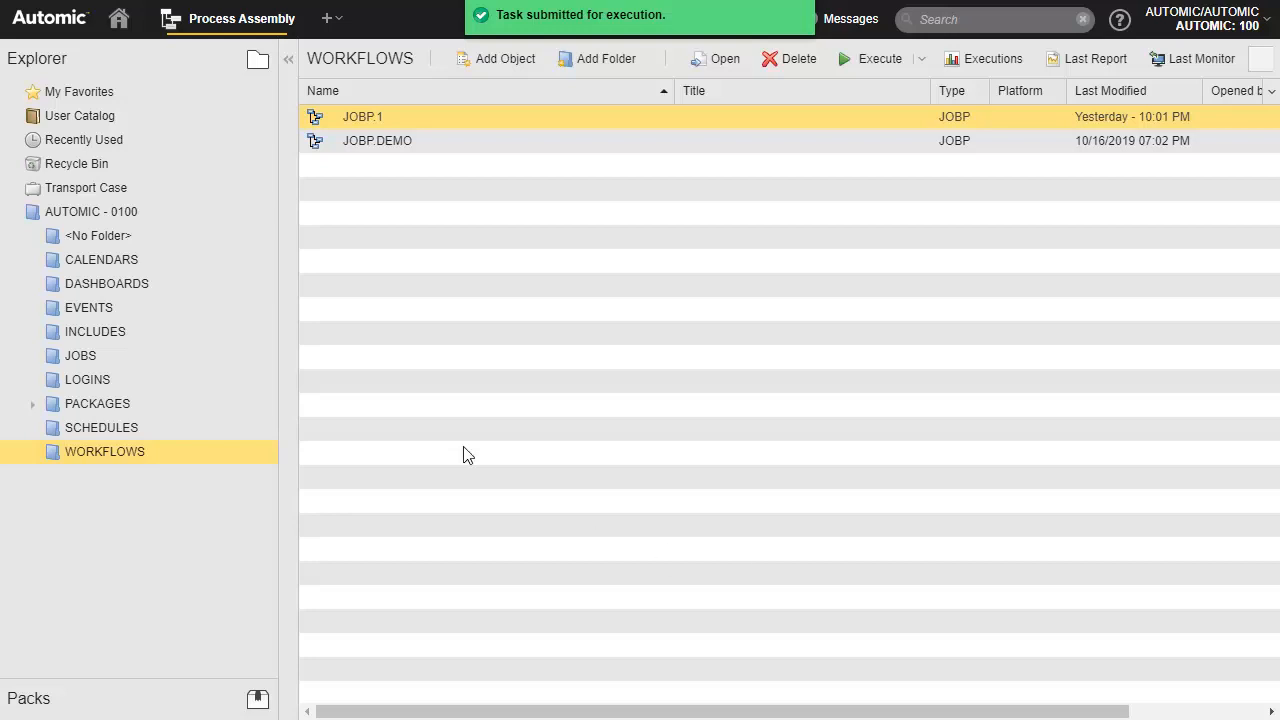
# - Open the Process Monitoring perspective to watch JOBP.1 and its JOBS.WIN tasks
pyautogui.click(326, 18)
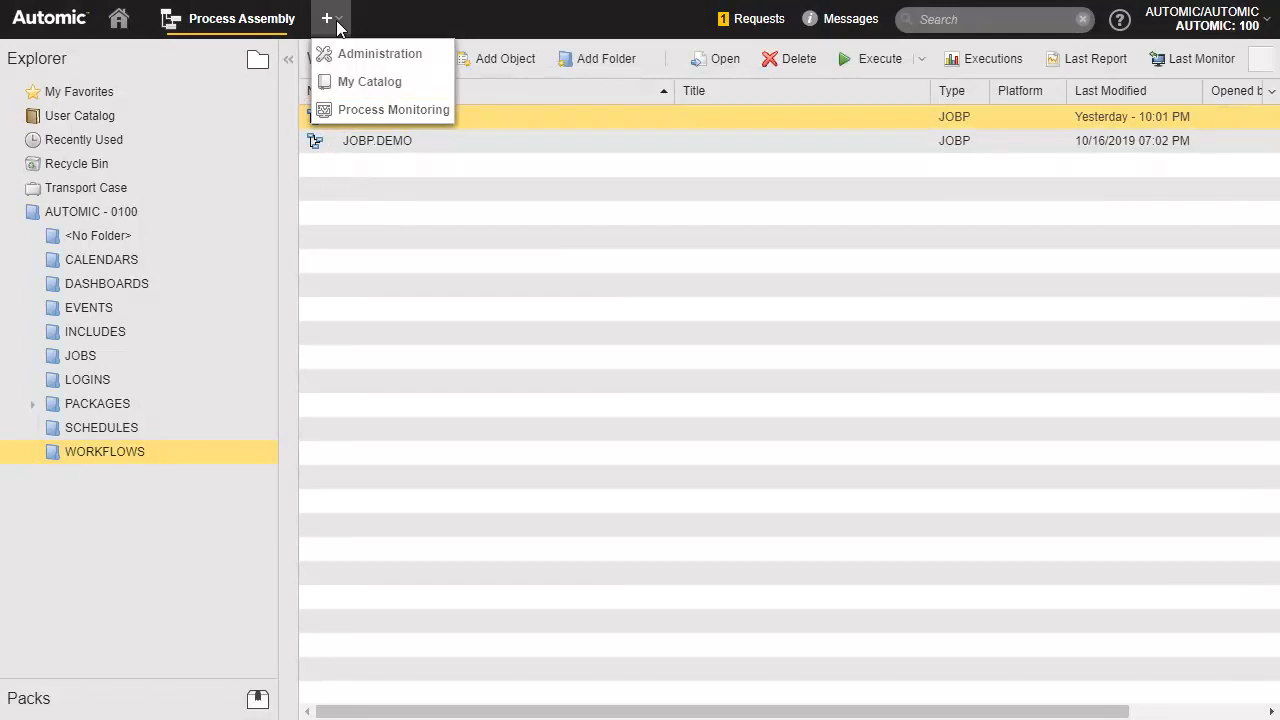
pyautogui.moveTo(400, 110)
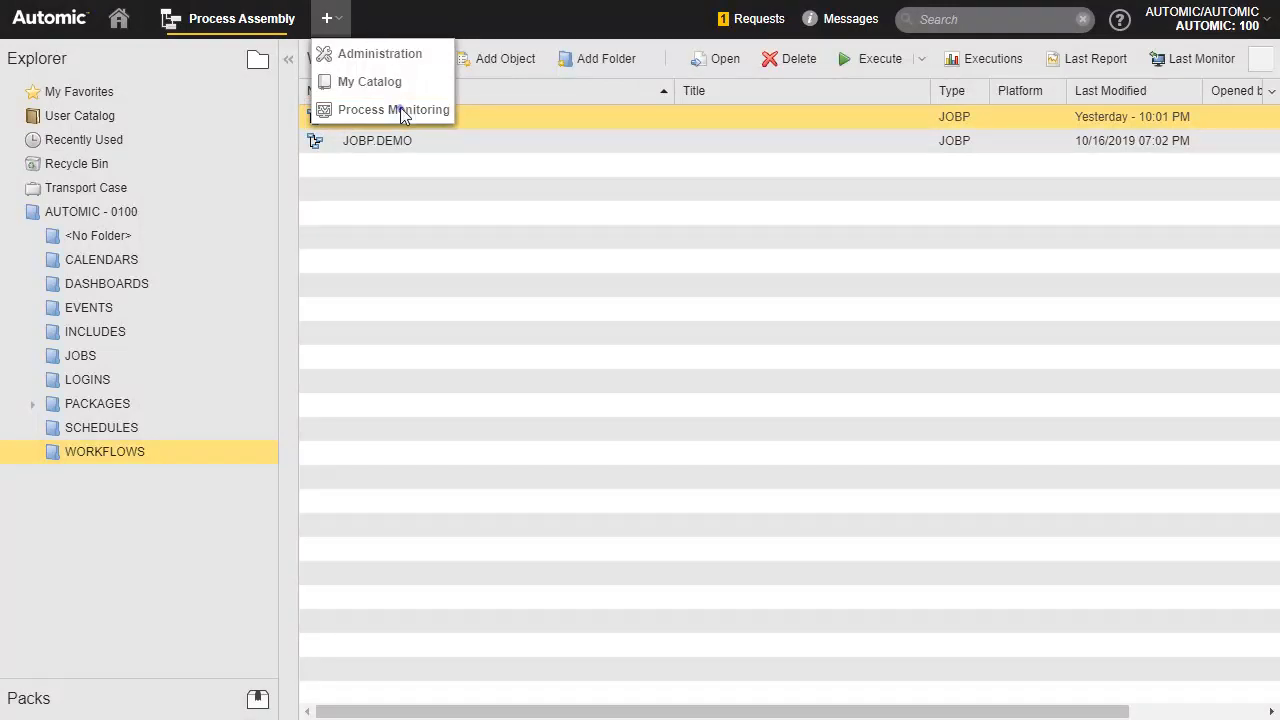
pyautogui.click(393, 109)
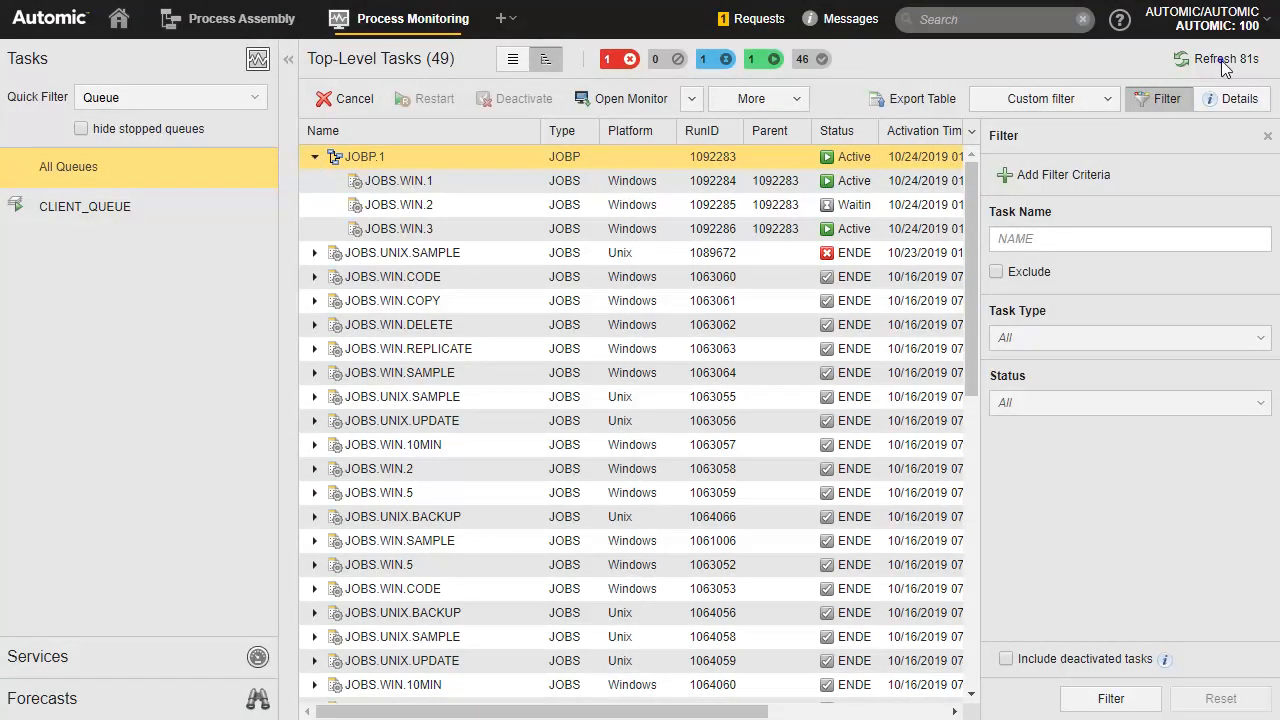
# - Refresh task statuses and view the JOBP.1 (1092283) Activation Report request
pyautogui.click(749, 18)
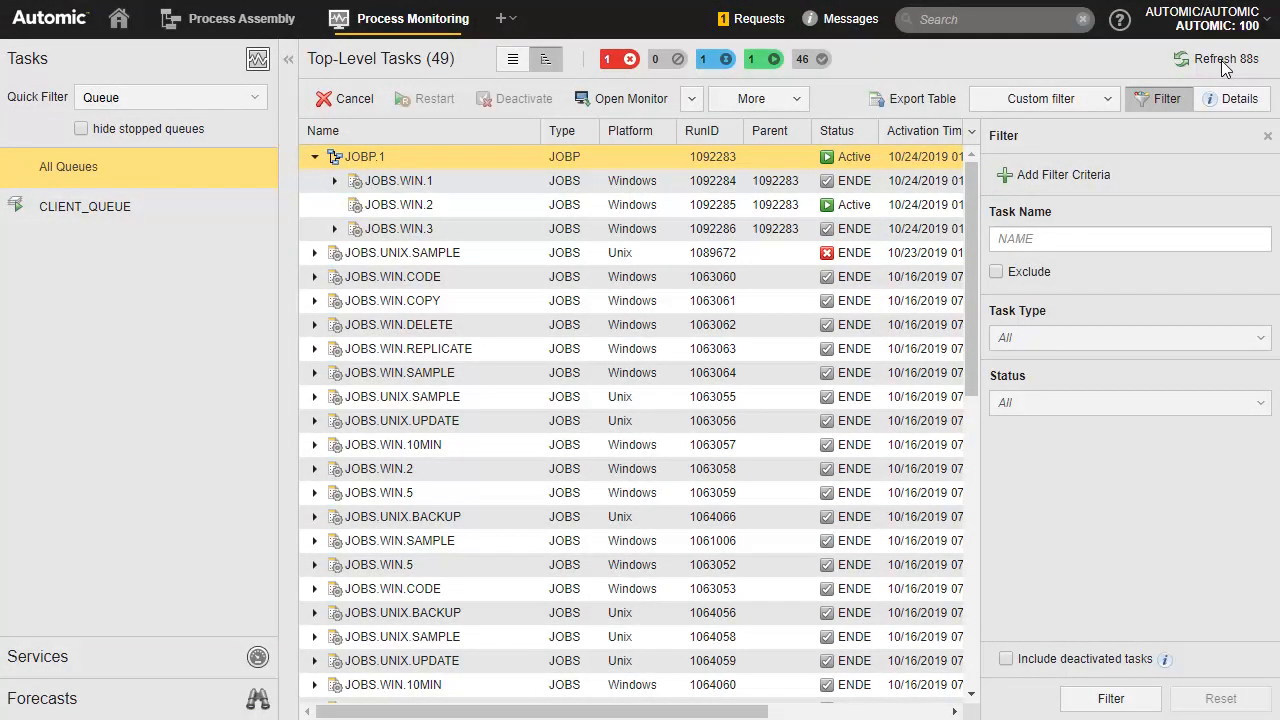
pyautogui.click(751, 19)
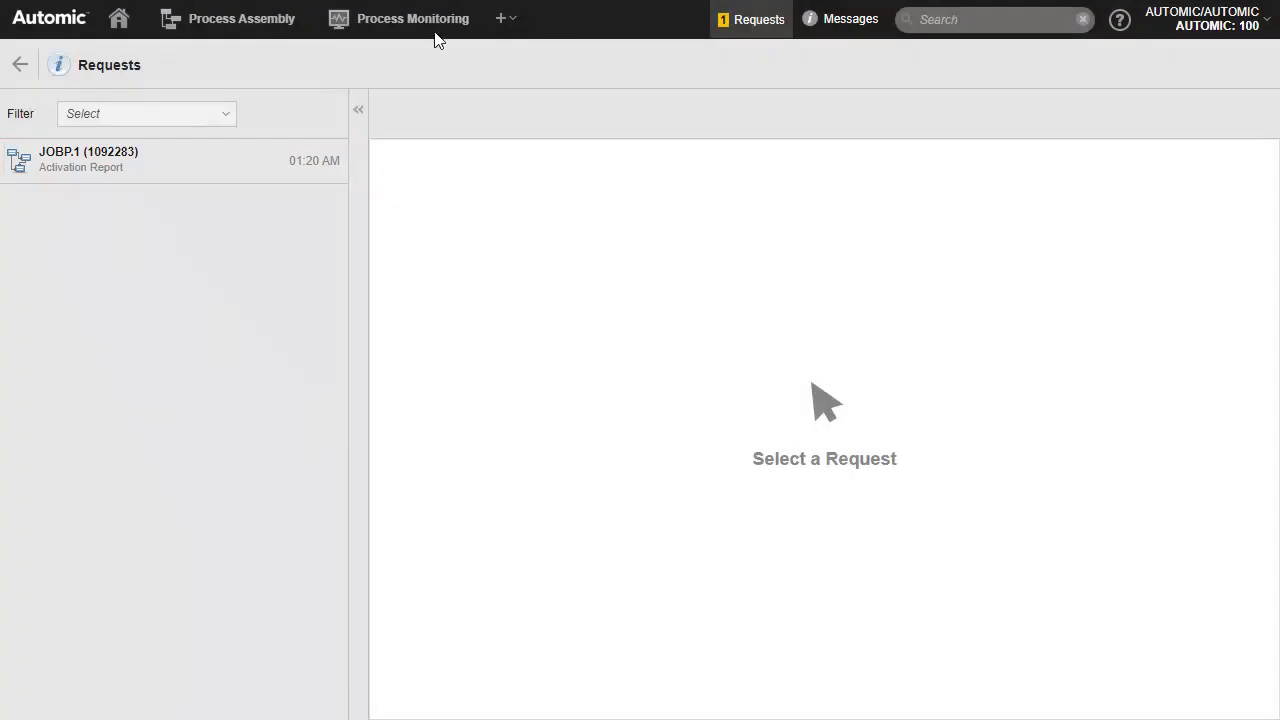
# - Close the JOBP.1 Activation Report and return to the Process Assembly WORKFLOWS folder
pyautogui.click(88, 160)
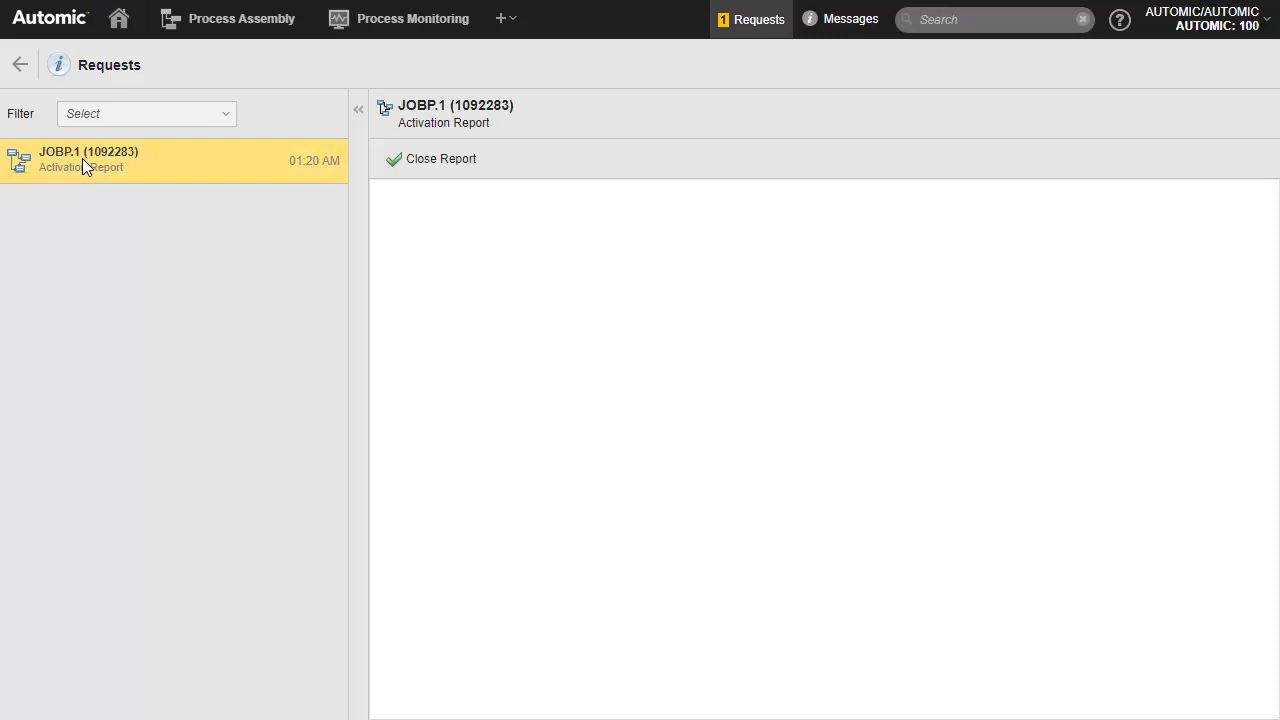
pyautogui.click(440, 159)
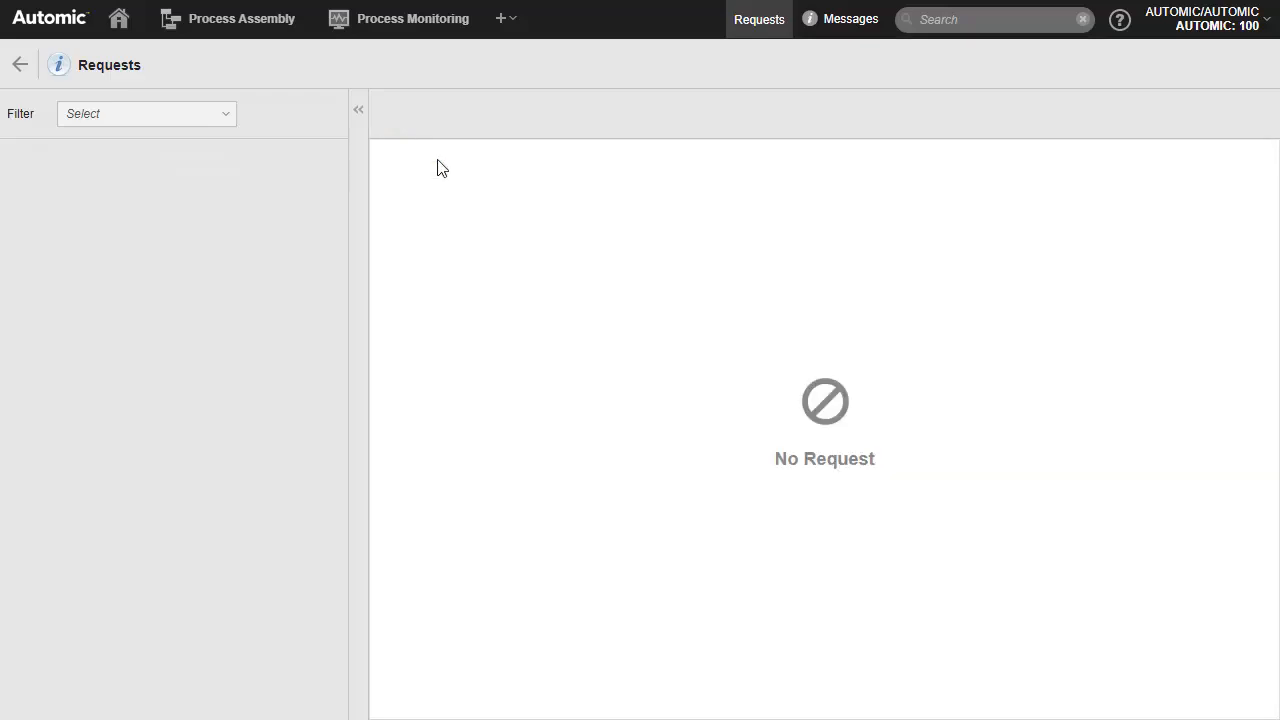
pyautogui.moveTo(253, 25)
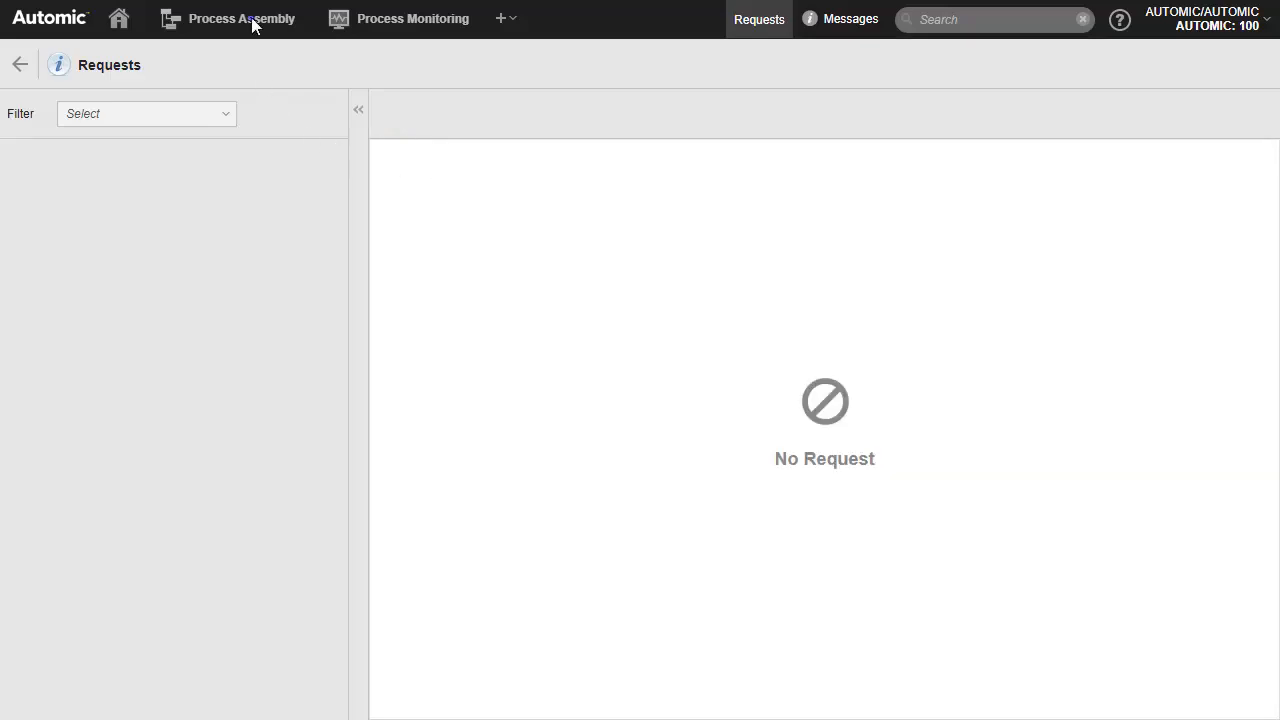
pyautogui.click(241, 18)
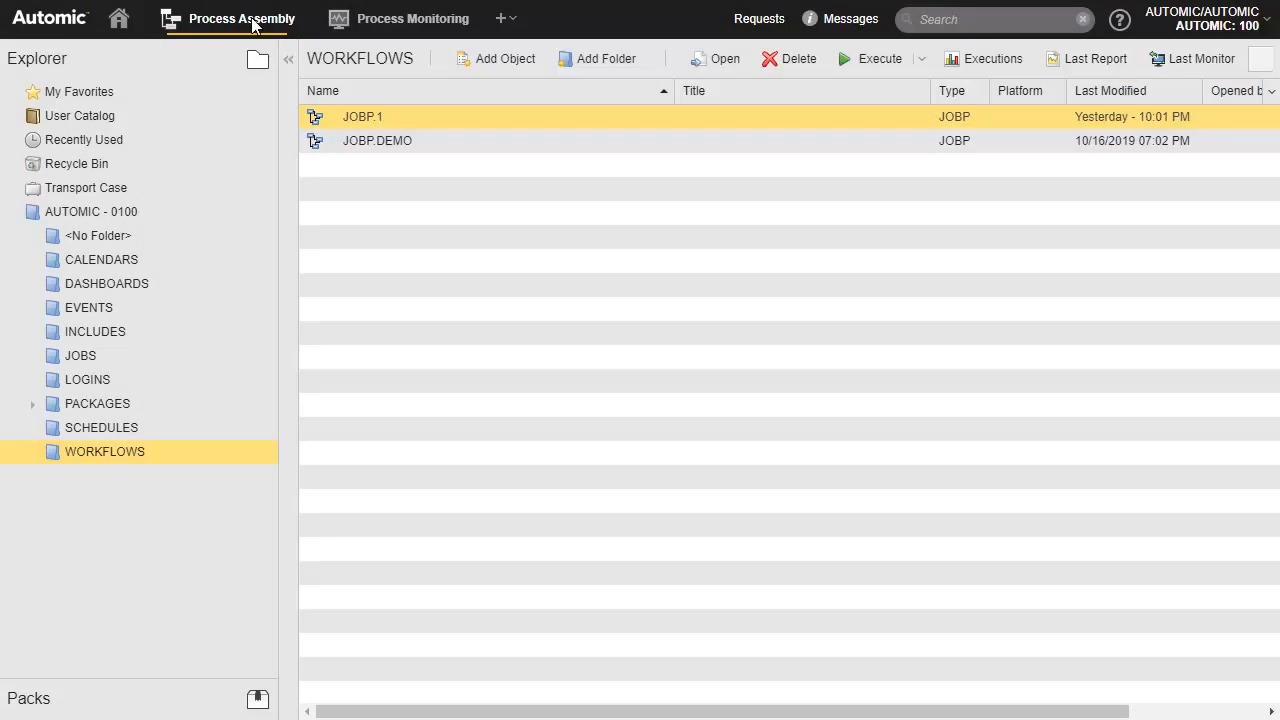
pyautogui.doubleClick(363, 116)
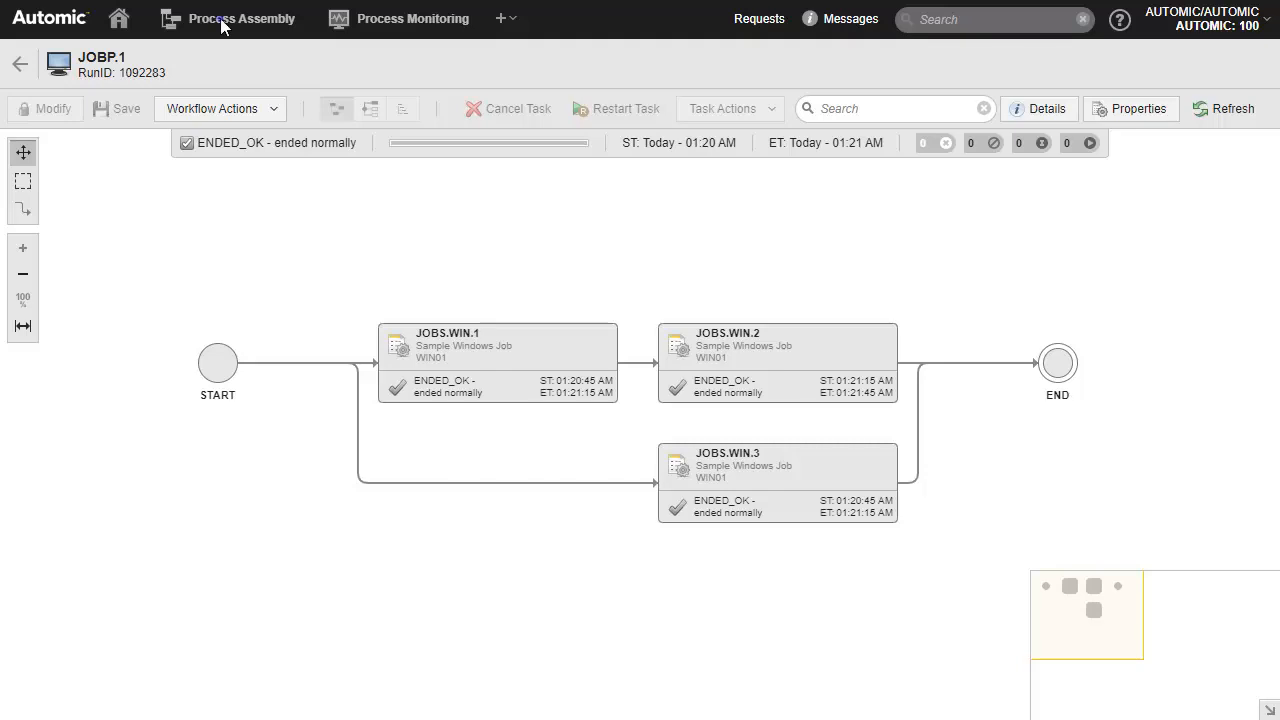
pyautogui.click(241, 18)
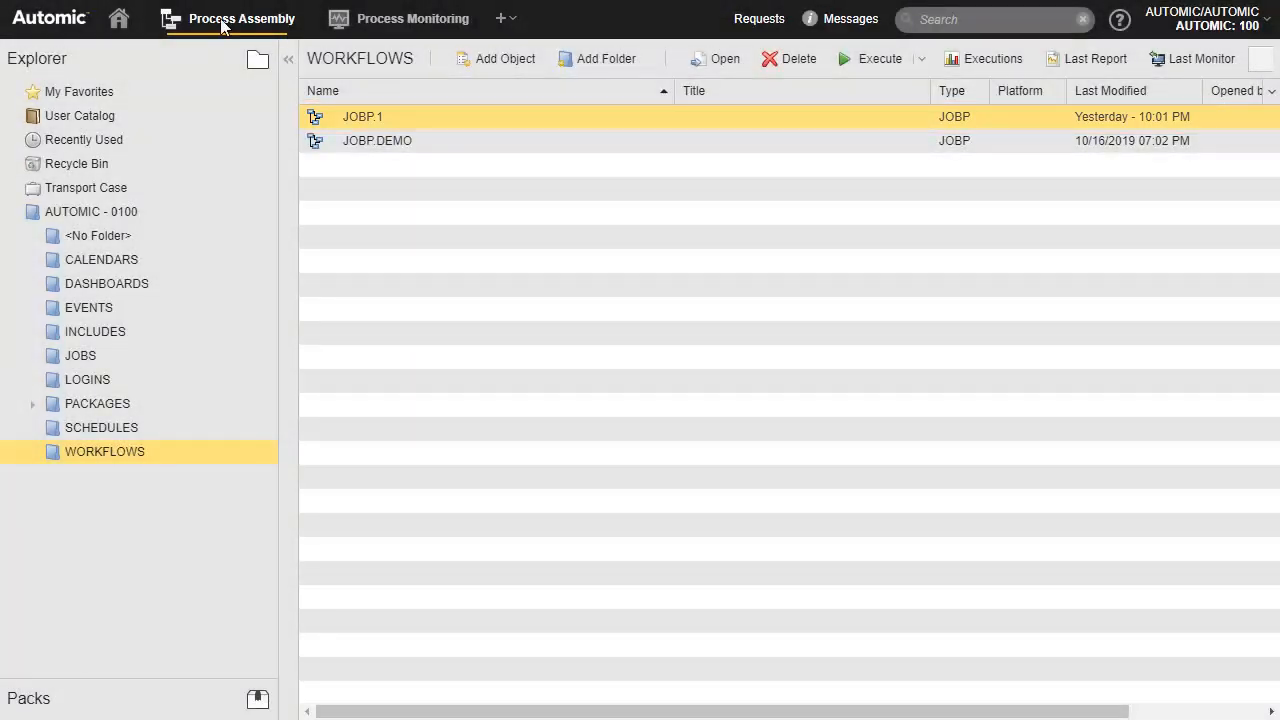
# - Add JOBP.1 to Favorites from its context menu
pyautogui.rightClick(362, 116)
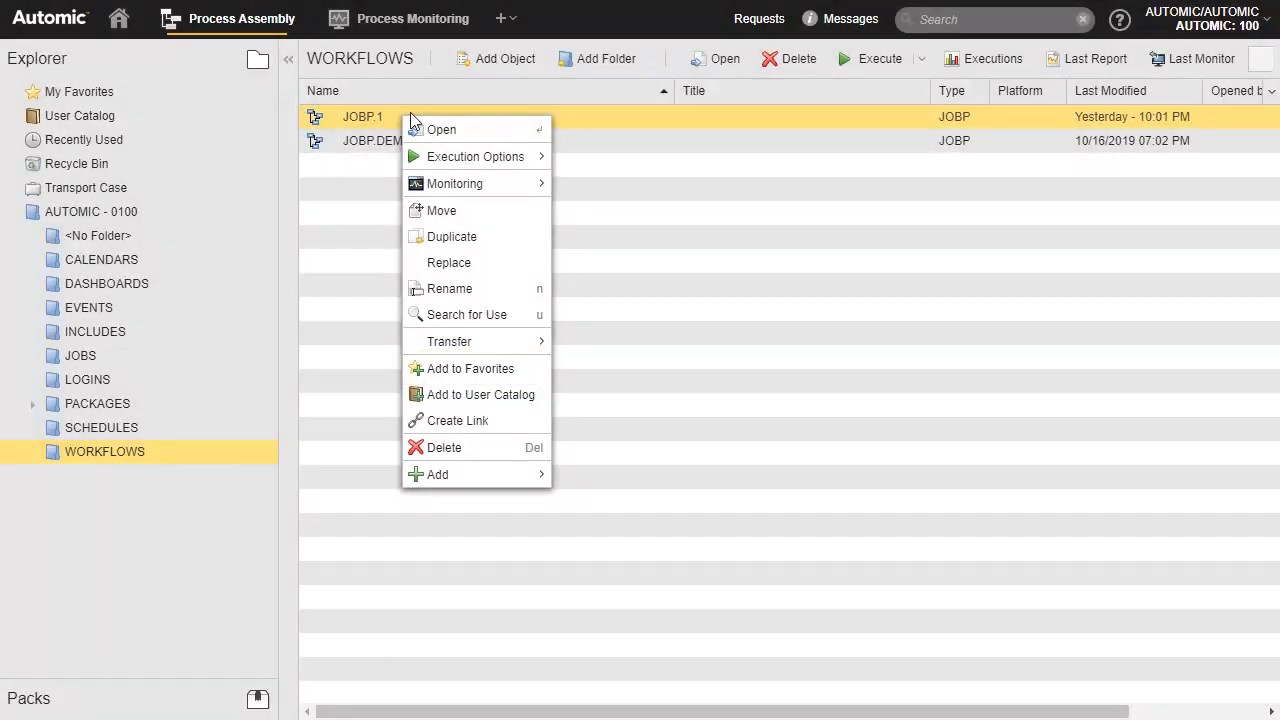
pyautogui.moveTo(463, 214)
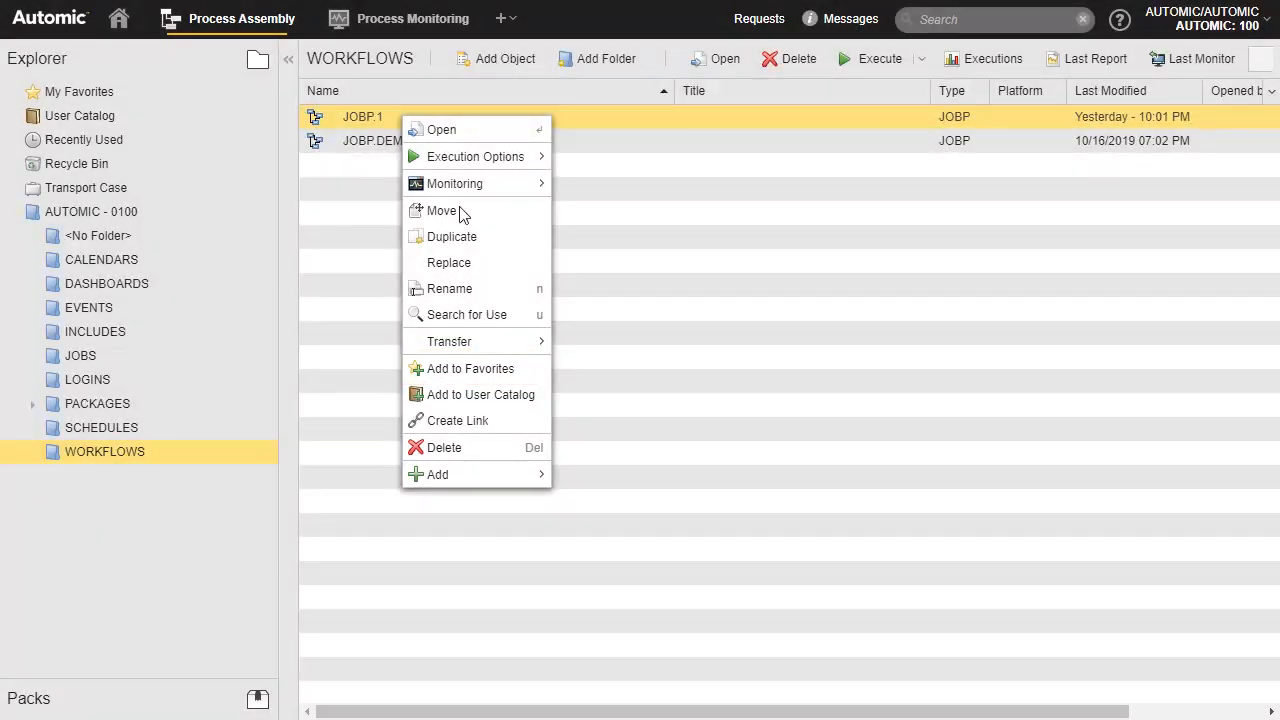
pyautogui.click(469, 368)
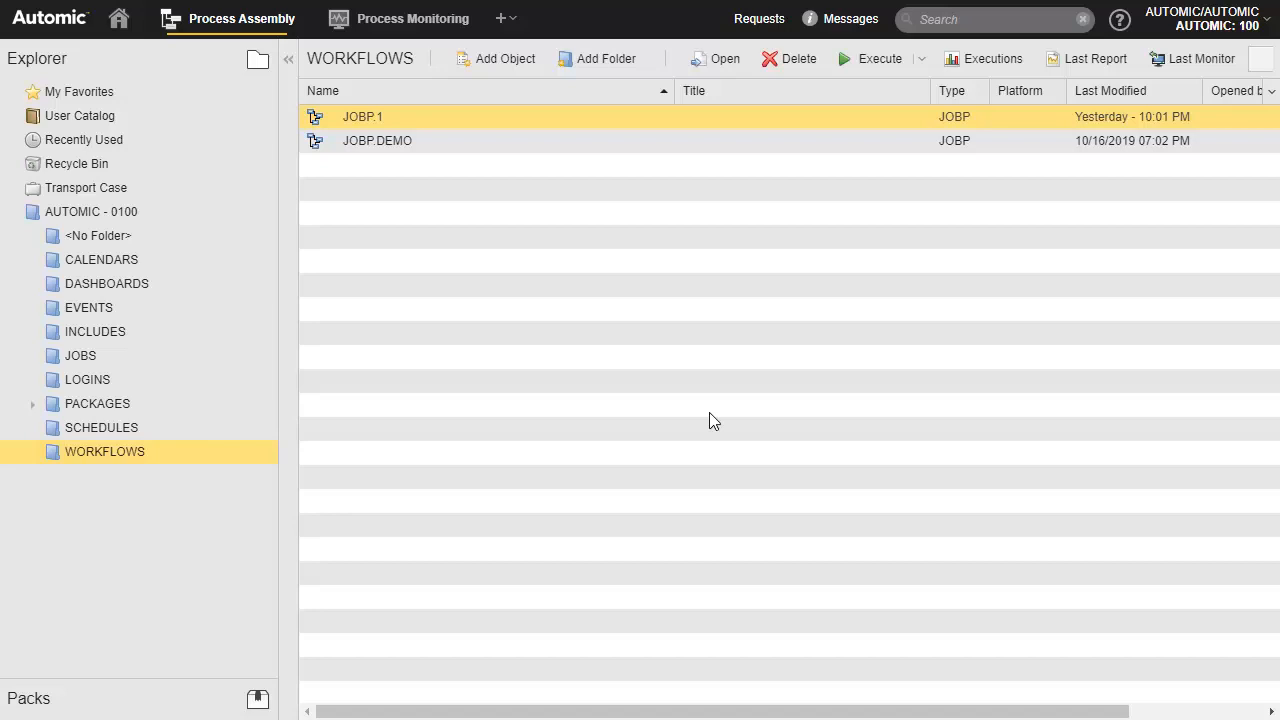
# - Check JOBP.1 under My Catalog Favorites, then show the Home Dashboard
pyautogui.click(505, 18)
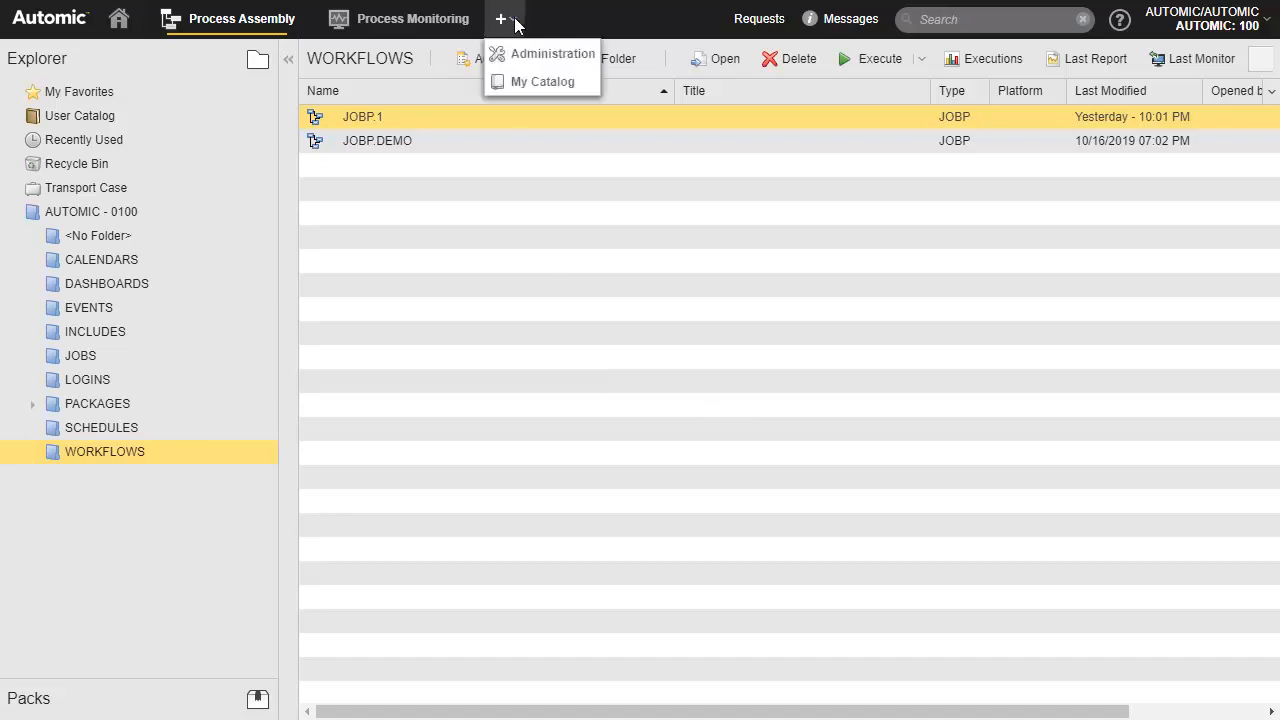
pyautogui.click(542, 81)
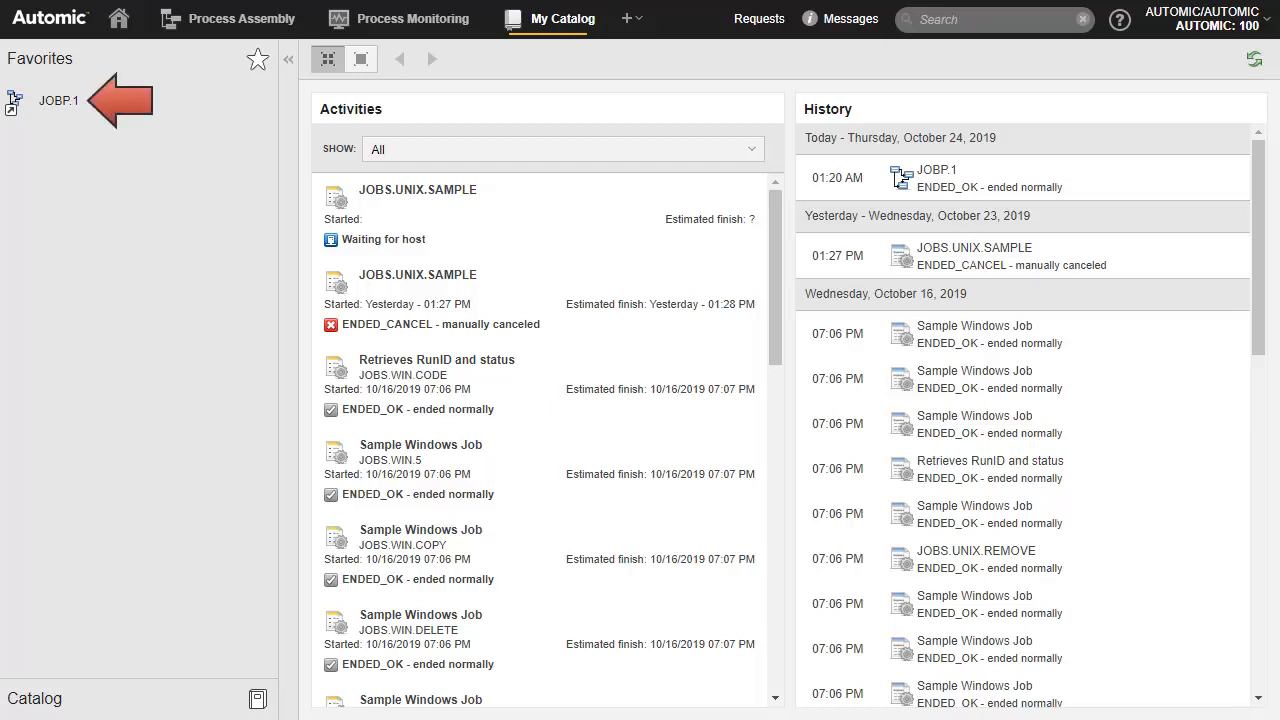
pyautogui.moveTo(557, 88)
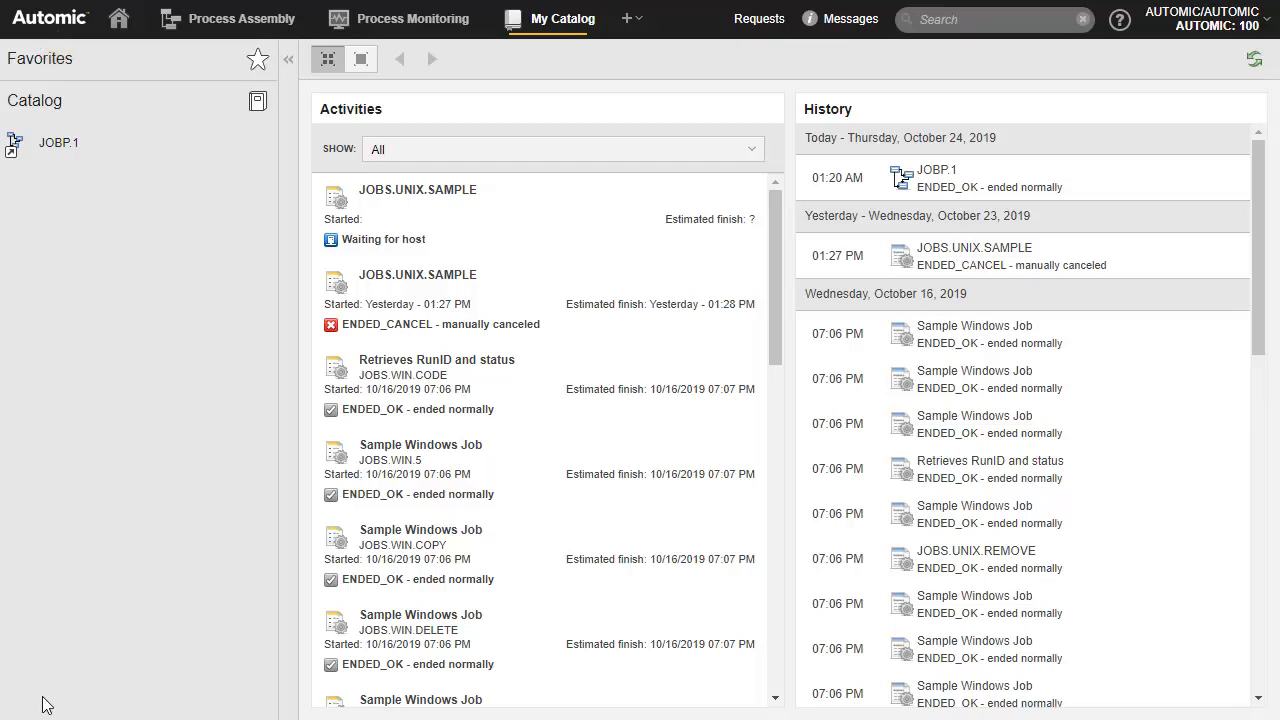
pyautogui.click(118, 18)
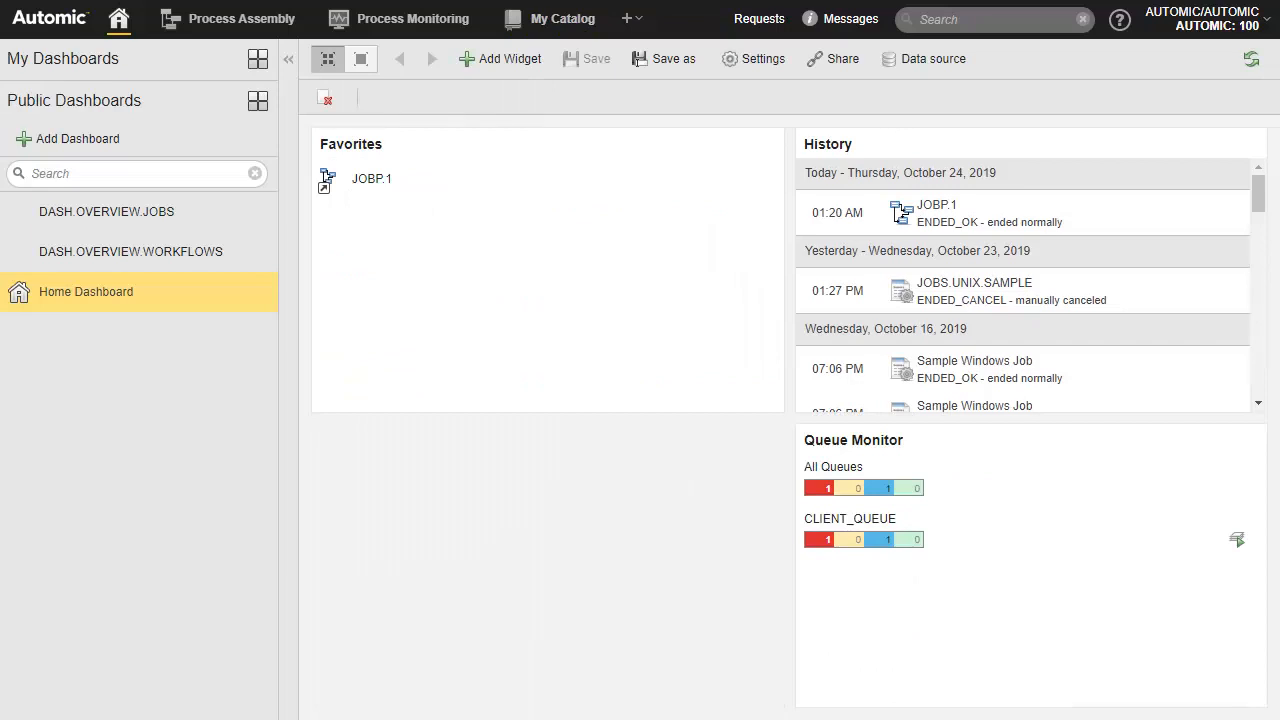